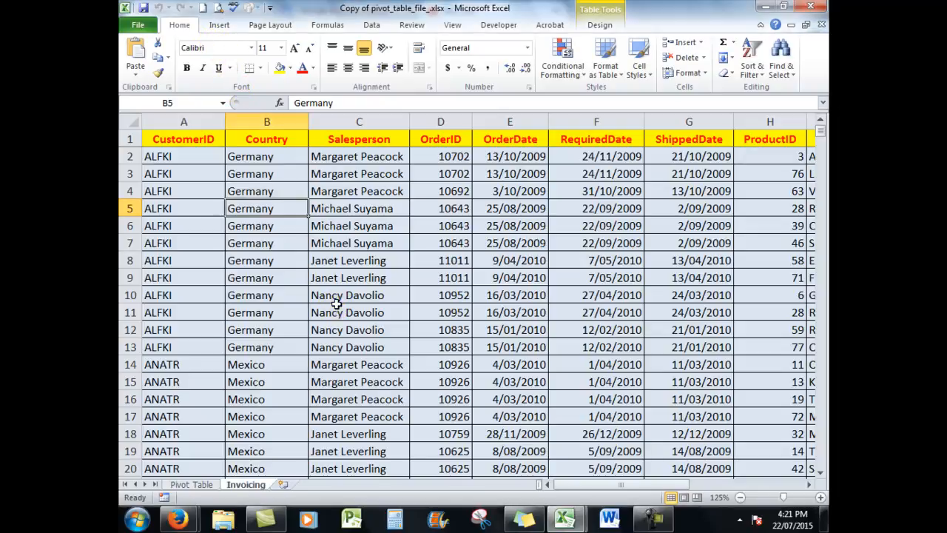
Insert an empty PivotTable from Table1 on a new worksheet, Sheet4.
{"action": "left_click", "coordinate": [359, 312]}
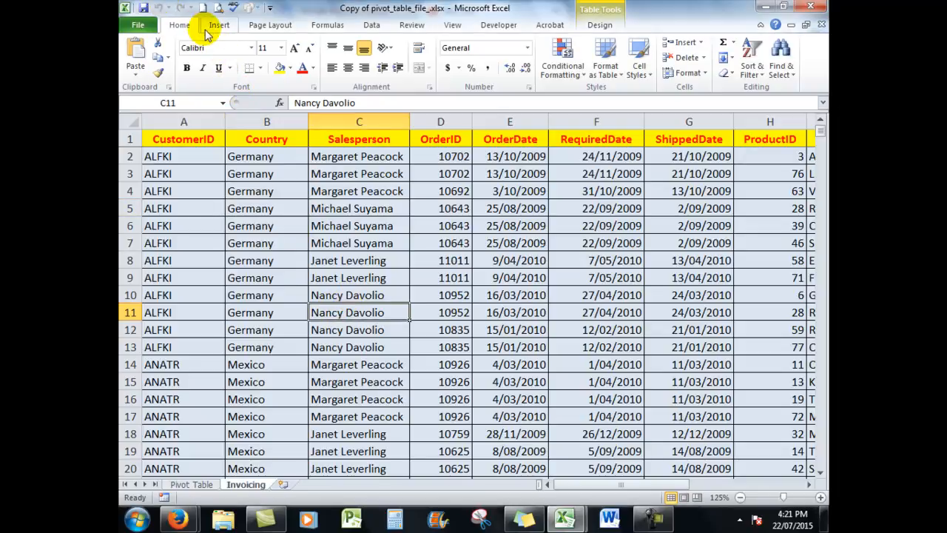
{"action": "left_click", "coordinate": [219, 25]}
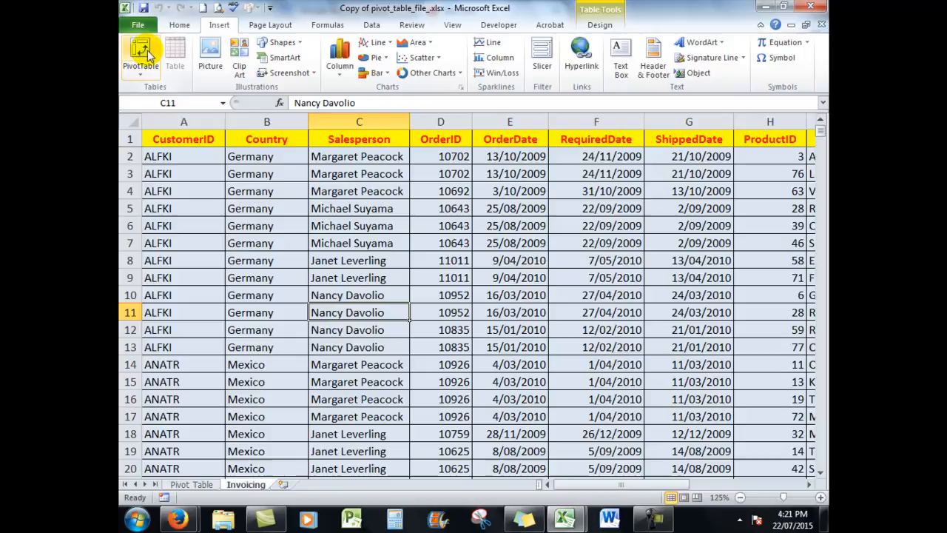
{"action": "left_click", "coordinate": [140, 59]}
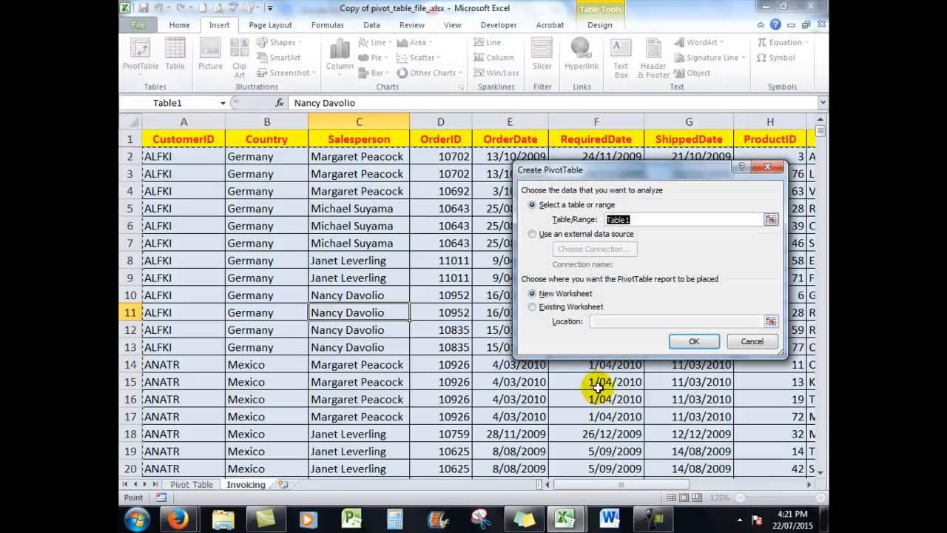
{"action": "left_click", "coordinate": [693, 341]}
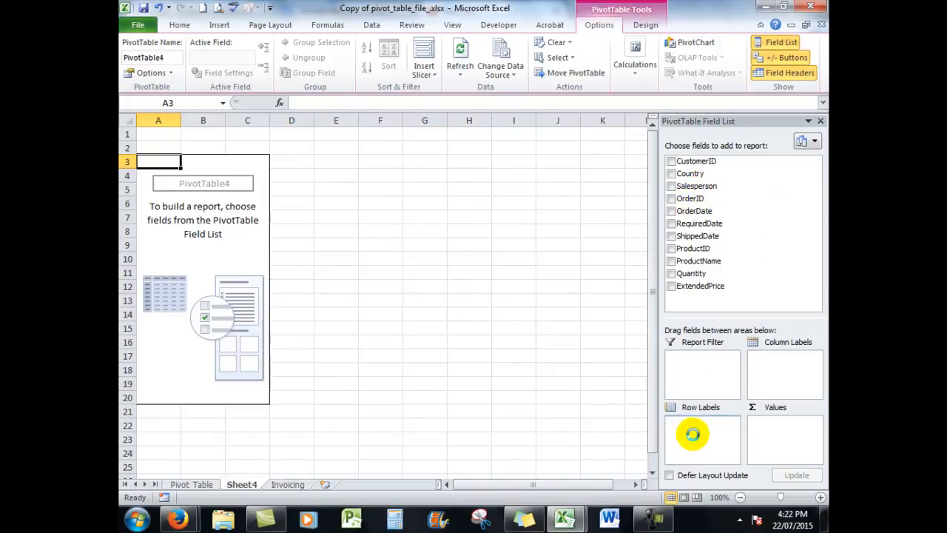
Add Salesperson as rows, with Sum of Quantity and Sum of ExtendedPrice as values.
{"action": "left_click", "coordinate": [671, 186]}
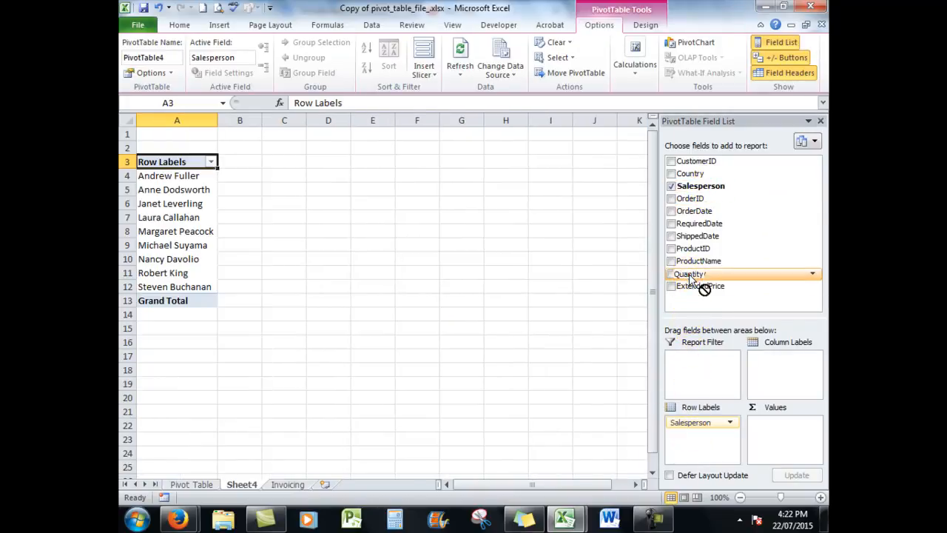
{"action": "left_click", "coordinate": [671, 273]}
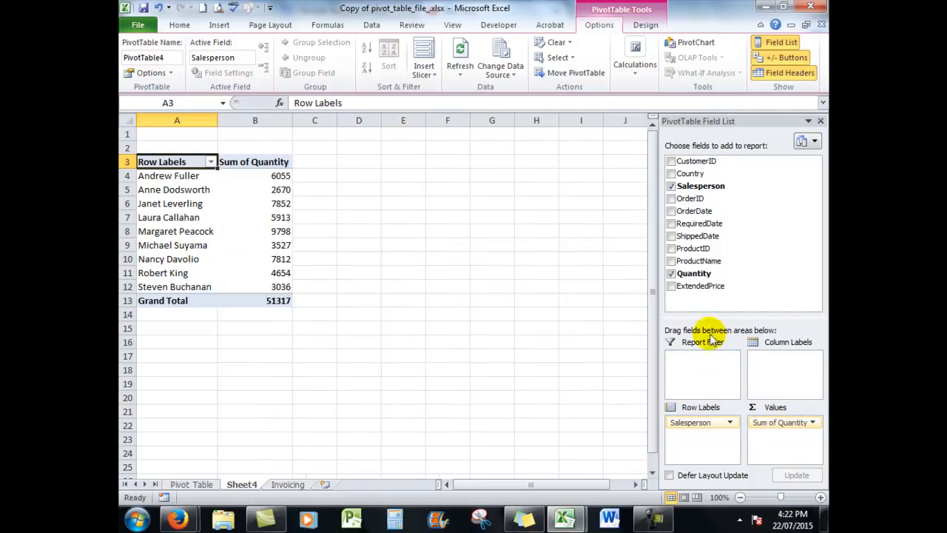
{"action": "left_click_drag", "start_coordinate": [700, 285], "coordinate": [769, 434]}
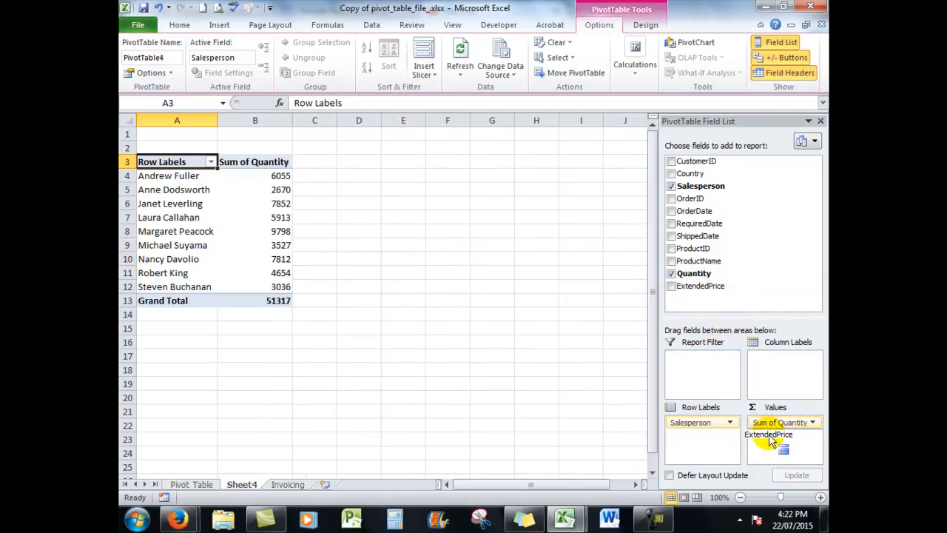
{"action": "left_click", "coordinate": [670, 285]}
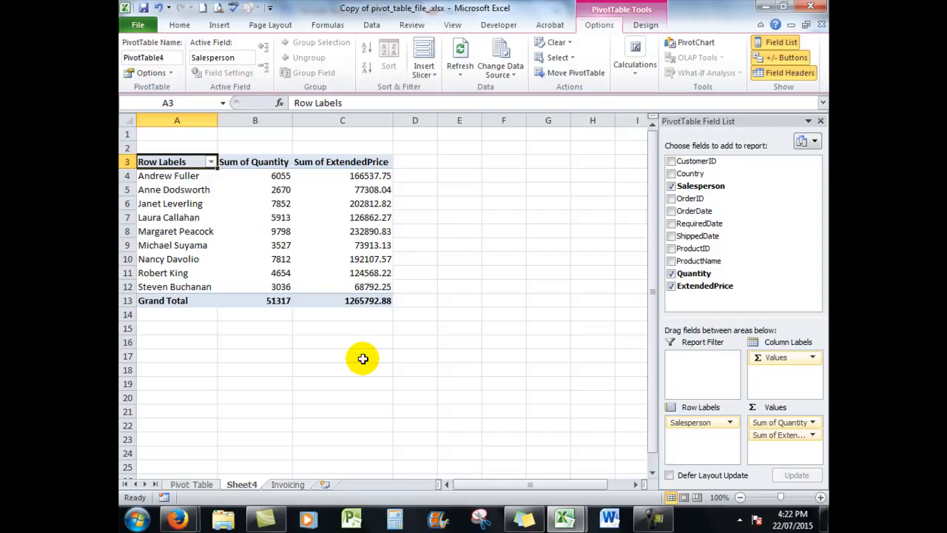
{"action": "mouse_move", "coordinate": [782, 453]}
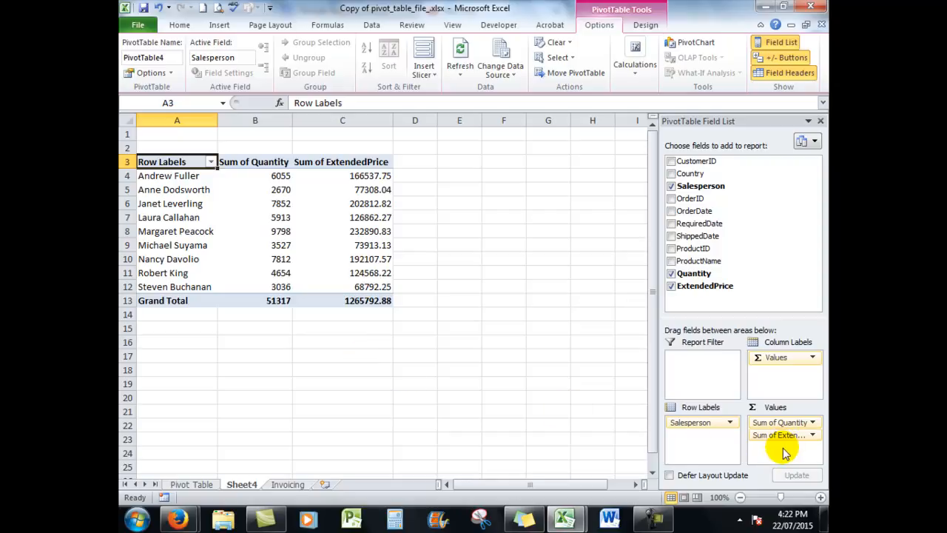
{"action": "mouse_move", "coordinate": [596, 290]}
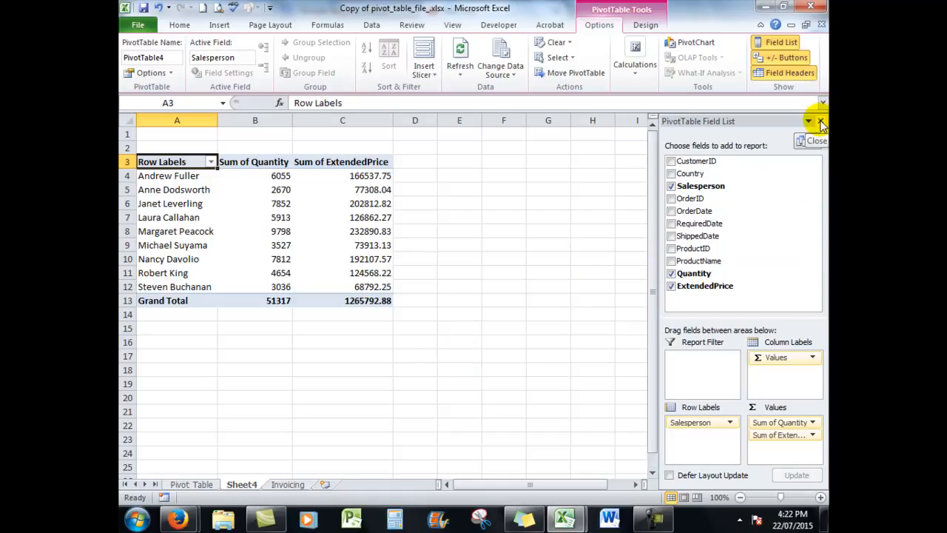
Close the PivotTable Field List pane and select cell A6 in the pivot table.
{"action": "left_click", "coordinate": [820, 122]}
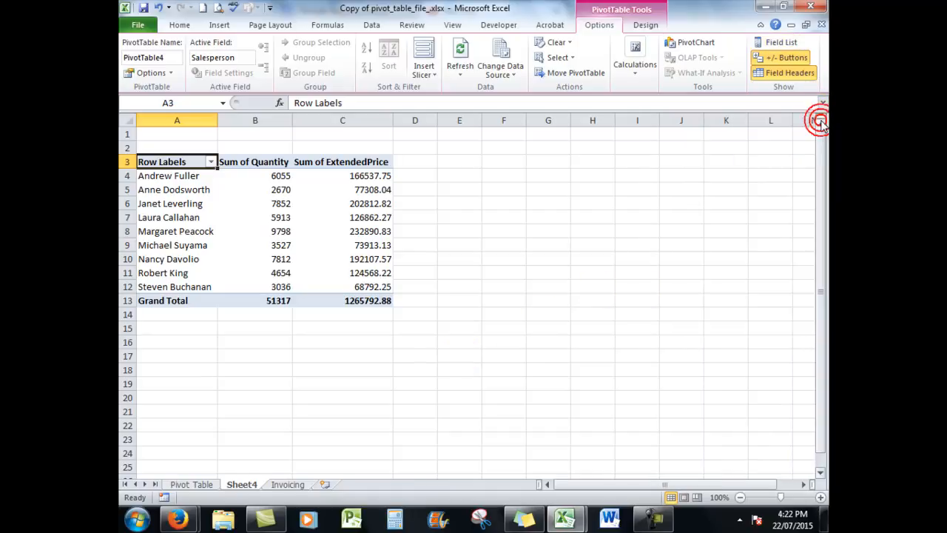
{"action": "mouse_move", "coordinate": [730, 390]}
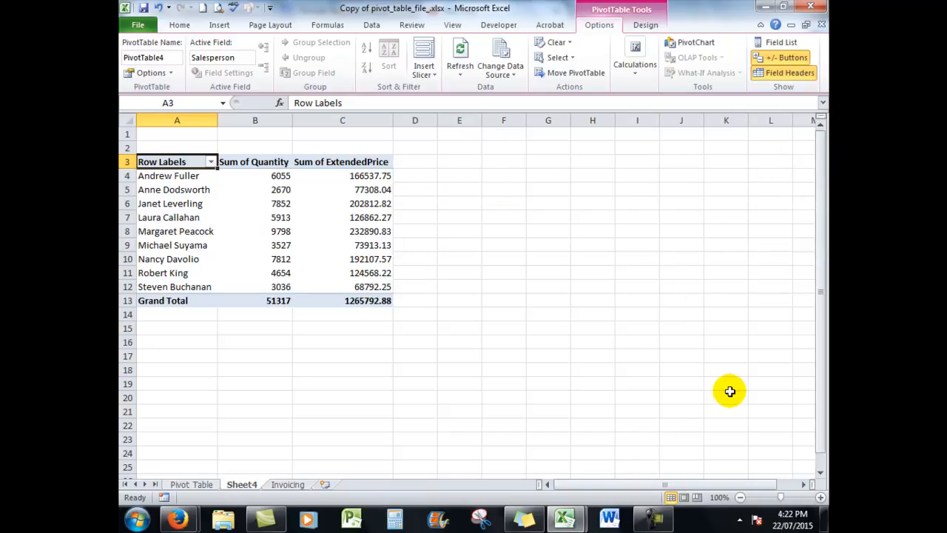
{"action": "mouse_move", "coordinate": [576, 408]}
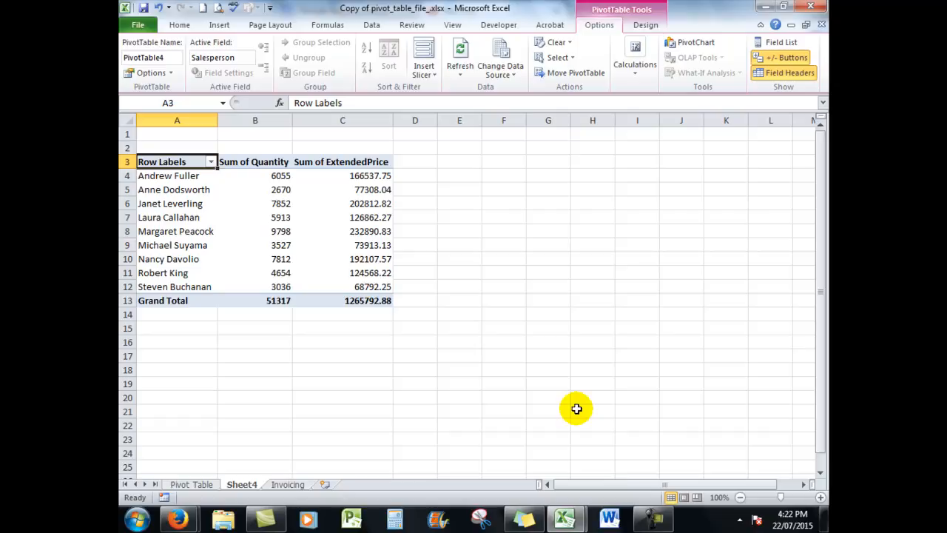
{"action": "mouse_move", "coordinate": [206, 203]}
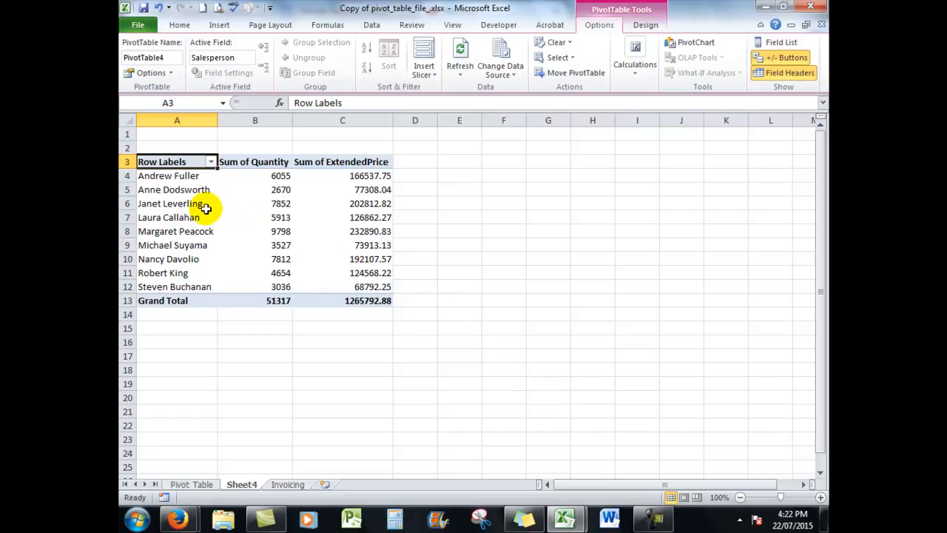
{"action": "left_click", "coordinate": [170, 204]}
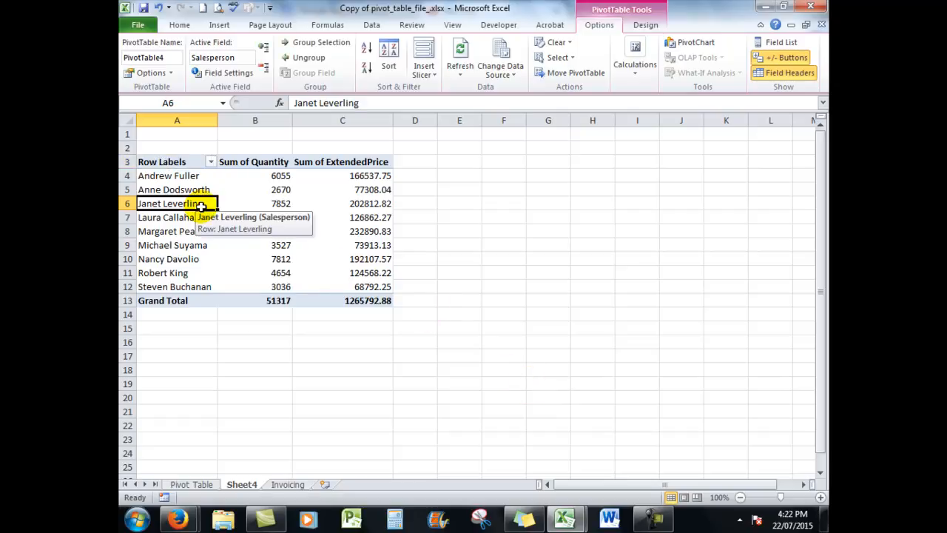
{"action": "mouse_move", "coordinate": [225, 24]}
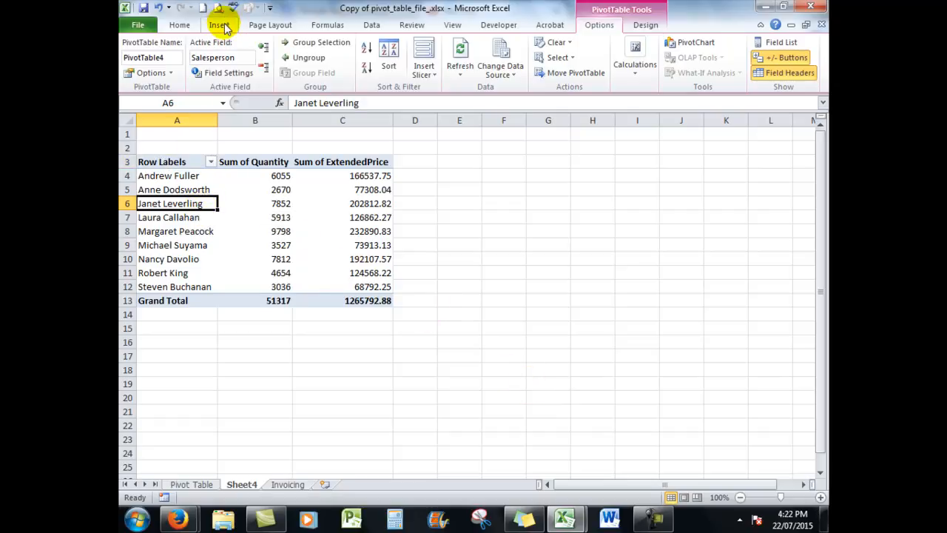
Insert a clustered column PivotChart, move it beside the pivot table, and enlarge it.
{"action": "left_click", "coordinate": [219, 24]}
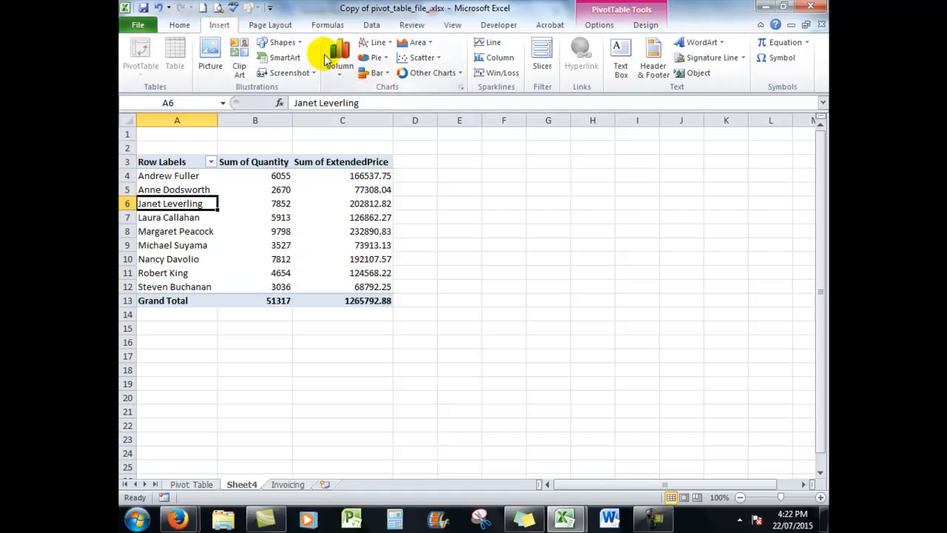
{"action": "left_click", "coordinate": [340, 57]}
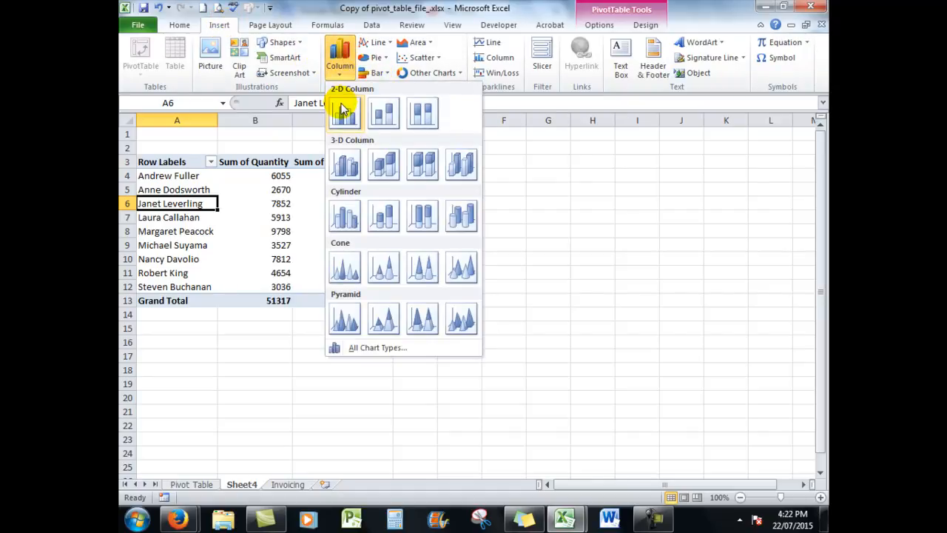
{"action": "left_click", "coordinate": [344, 113]}
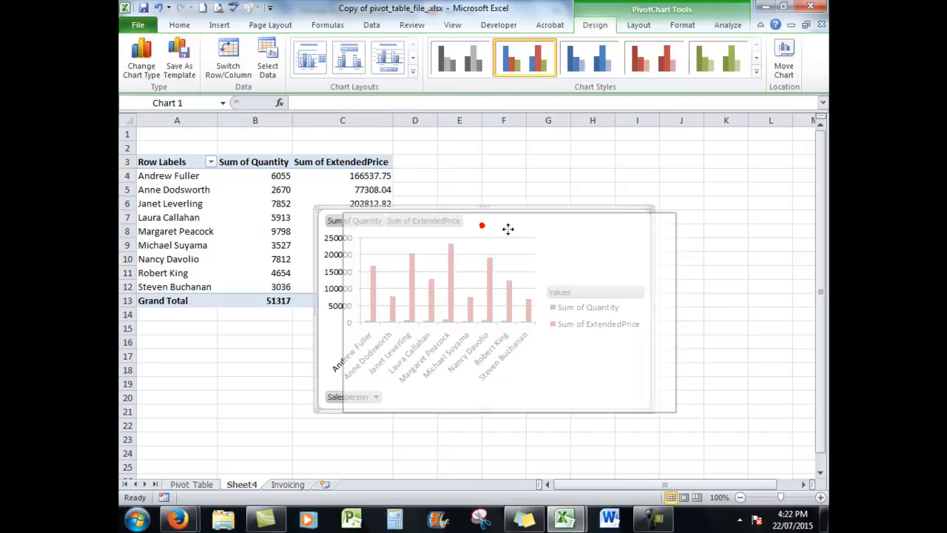
{"action": "left_click_drag", "start_coordinate": [482, 226], "coordinate": [584, 229]}
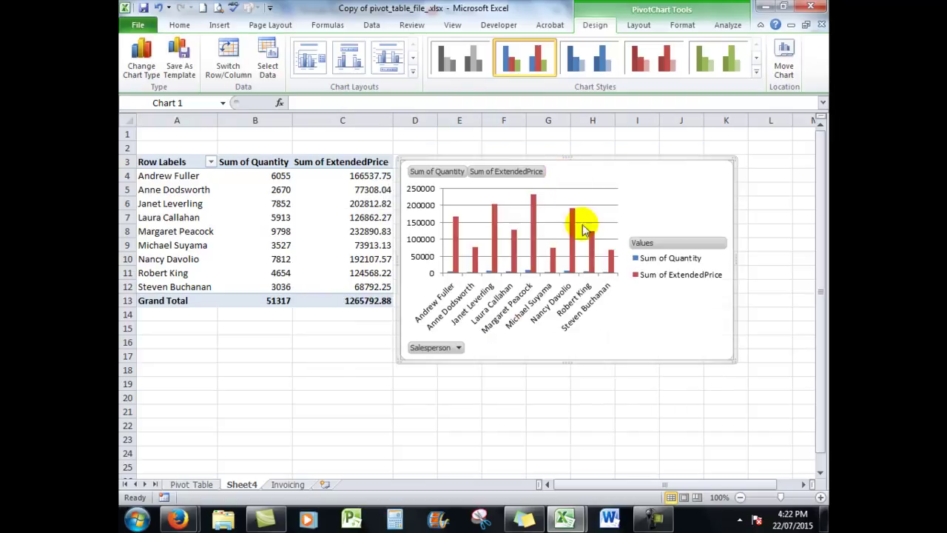
{"action": "mouse_move", "coordinate": [738, 362]}
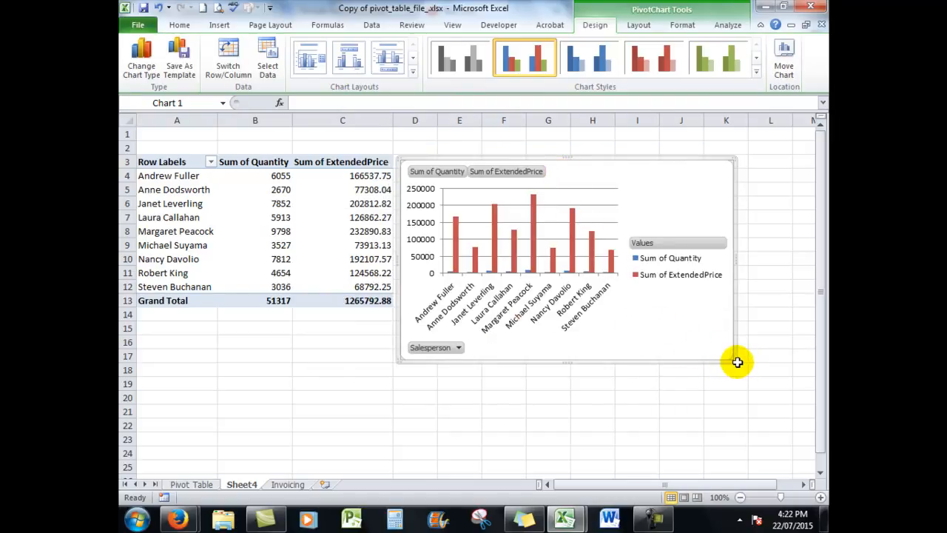
{"action": "left_click_drag", "start_coordinate": [738, 363], "coordinate": [803, 457]}
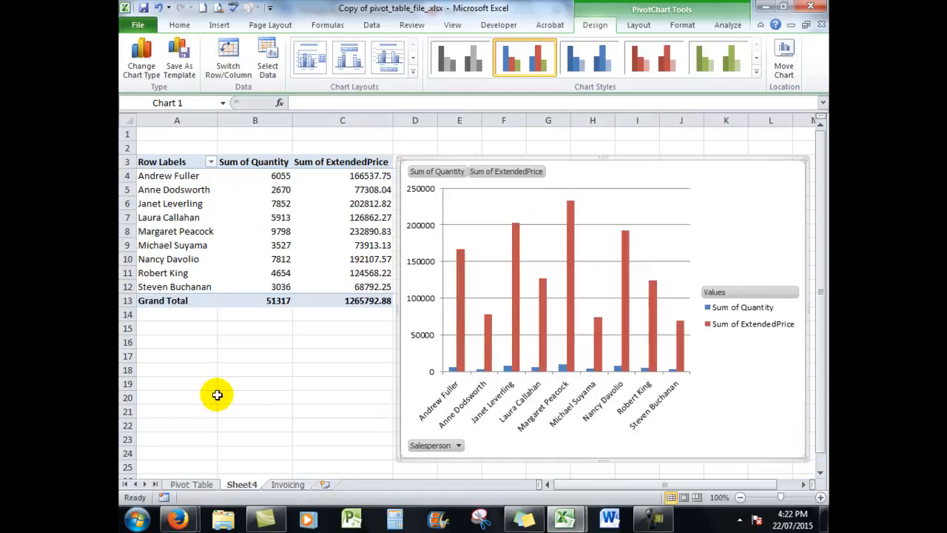
{"action": "mouse_move", "coordinate": [647, 404]}
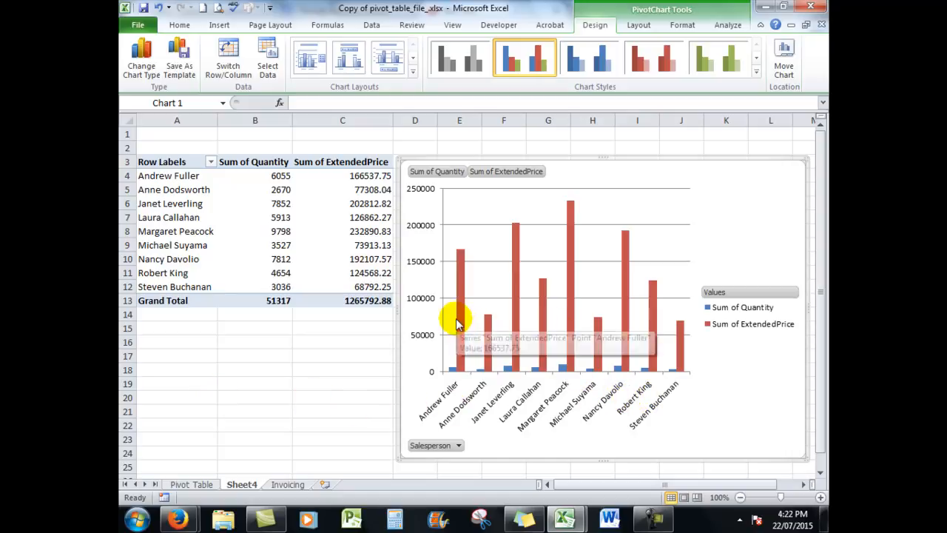
{"action": "mouse_move", "coordinate": [577, 327]}
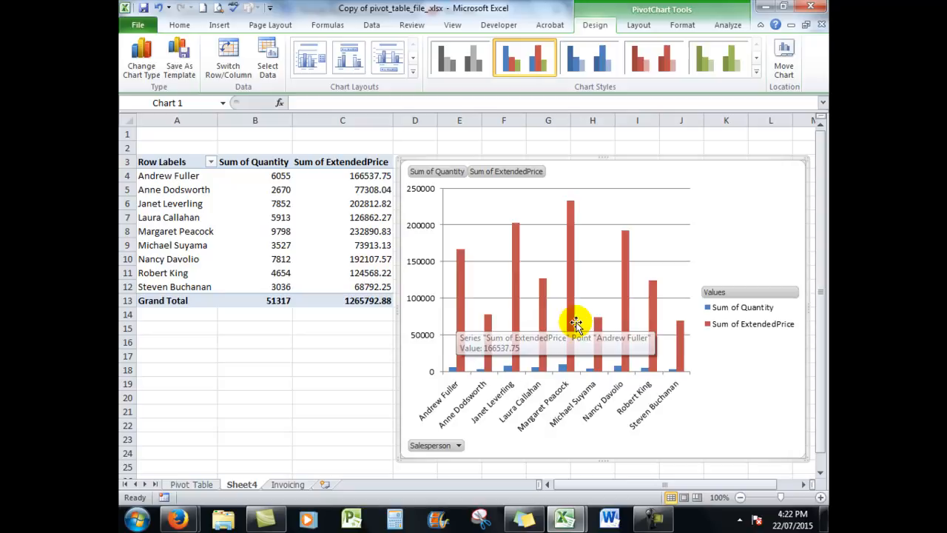
{"action": "mouse_move", "coordinate": [679, 347]}
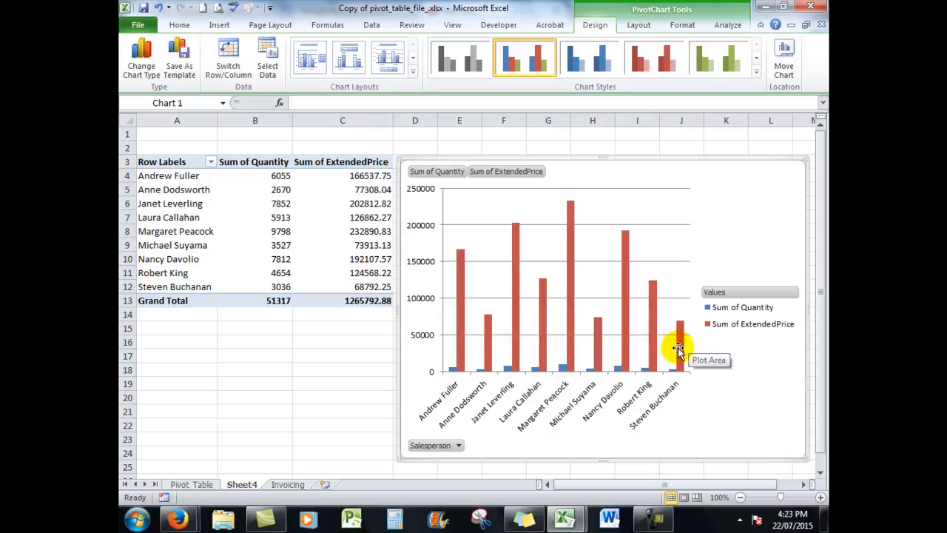
{"action": "mouse_move", "coordinate": [437, 445]}
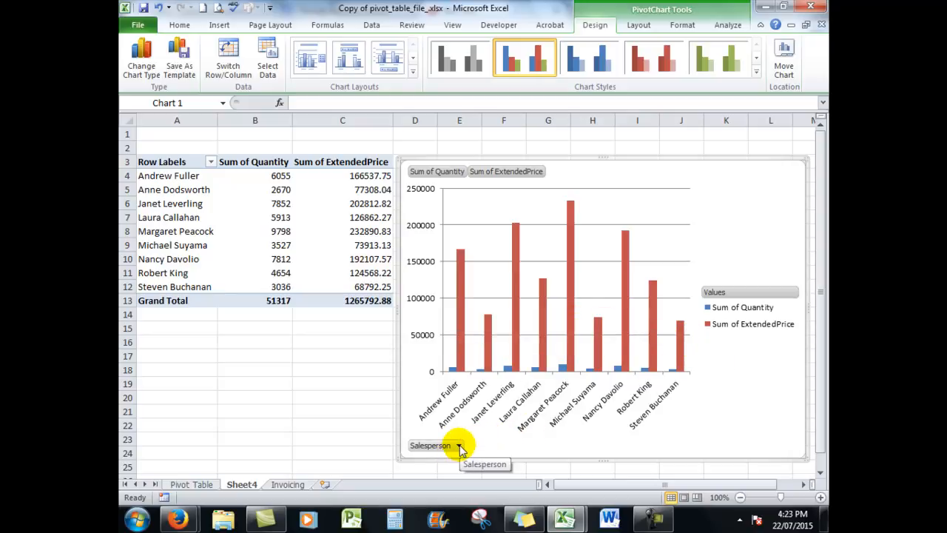
Filter the Salesperson field to only Margaret Peacock and Nancy Davolio.
{"action": "left_click", "coordinate": [458, 445]}
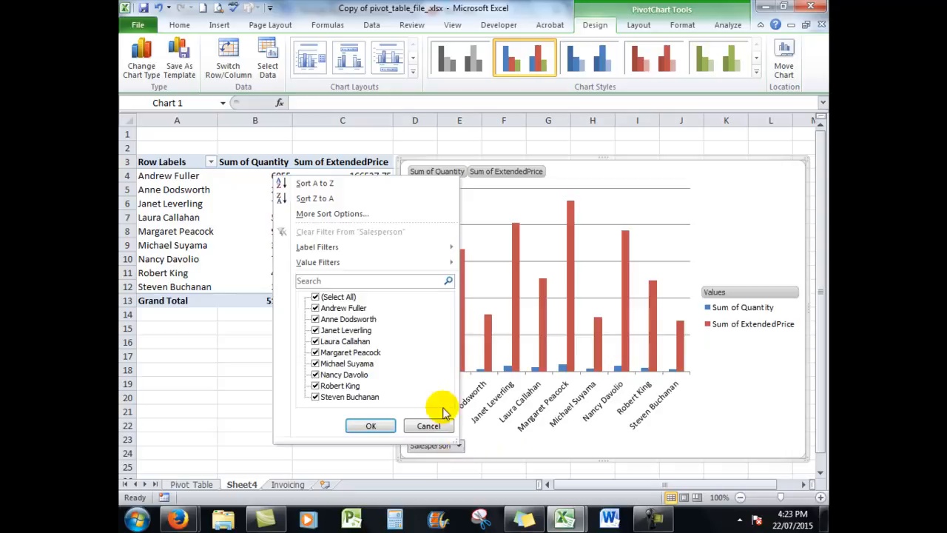
{"action": "left_click", "coordinate": [338, 296]}
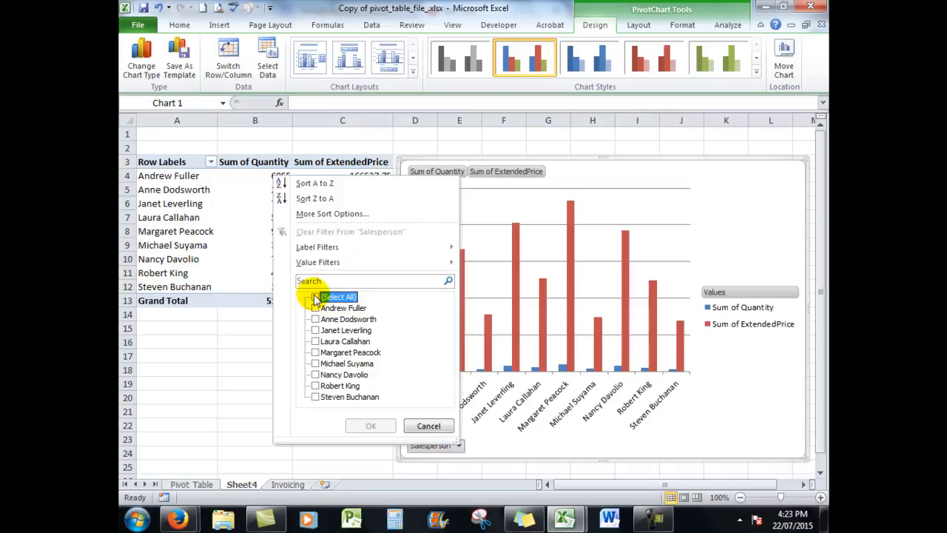
{"action": "left_click", "coordinate": [315, 297]}
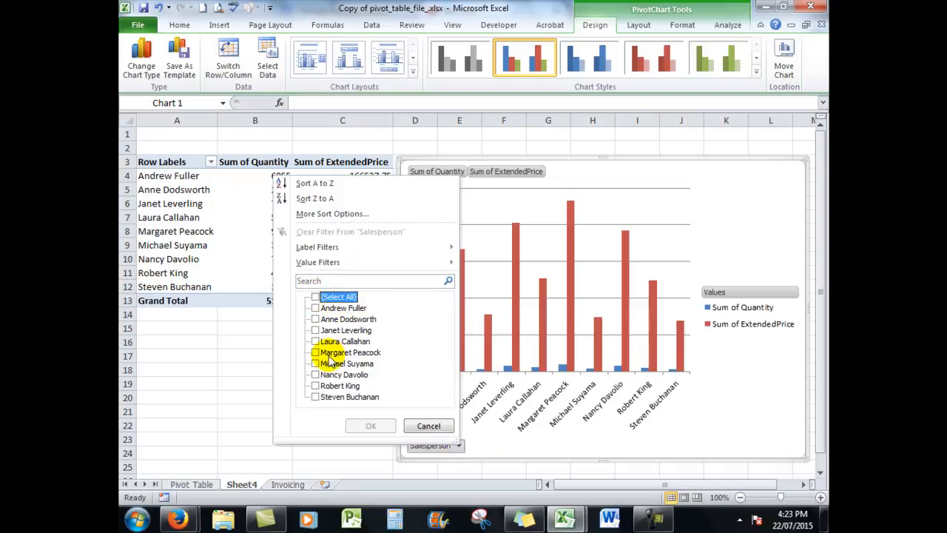
{"action": "left_click", "coordinate": [315, 352]}
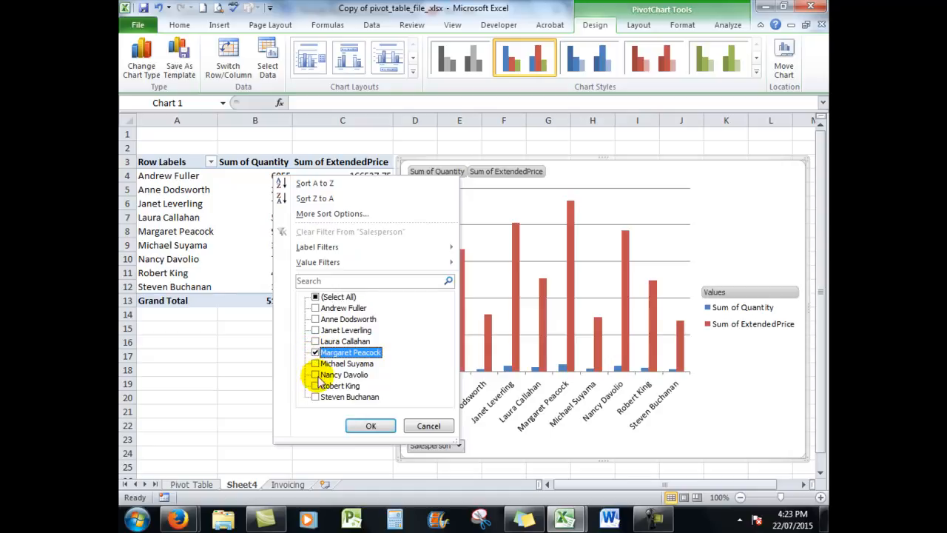
{"action": "left_click", "coordinate": [316, 374]}
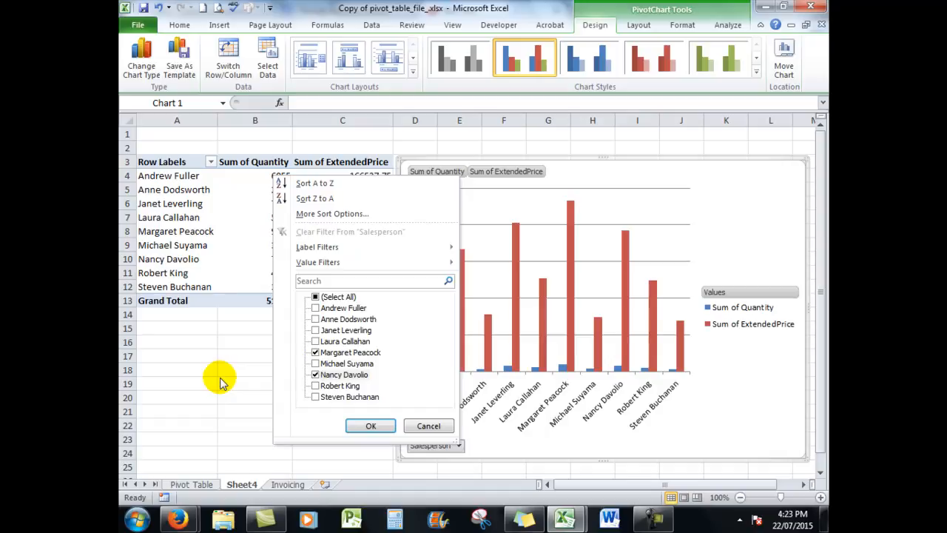
{"action": "left_click", "coordinate": [370, 426]}
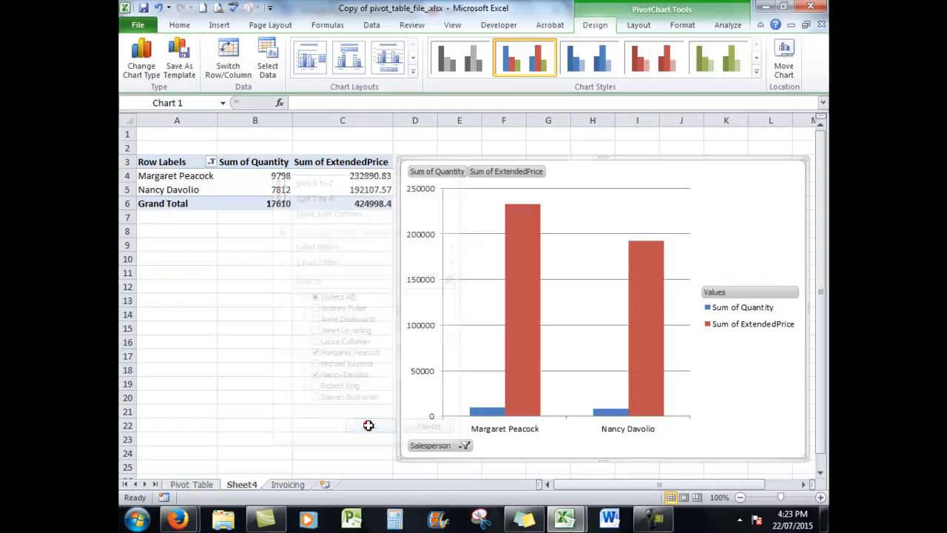
{"action": "left_click", "coordinate": [369, 426]}
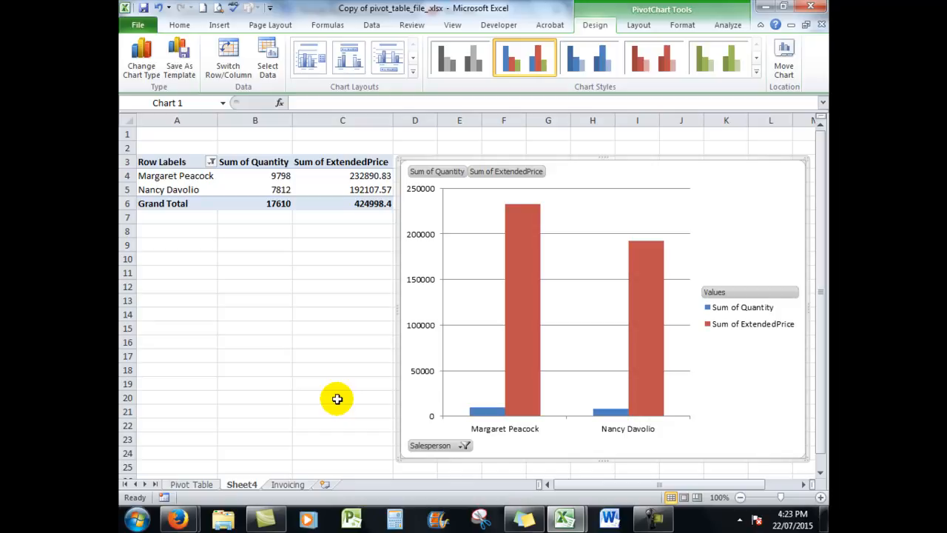
{"action": "mouse_move", "coordinate": [543, 302]}
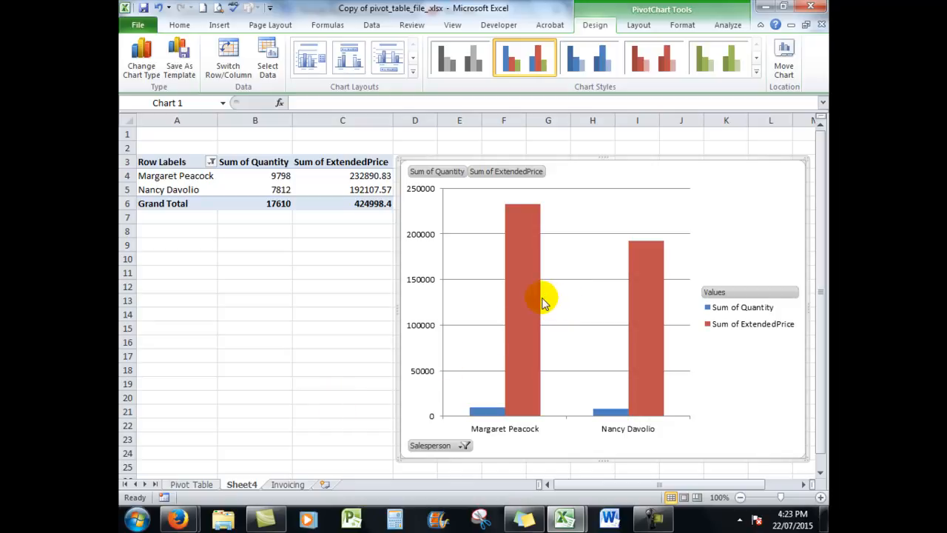
{"action": "mouse_move", "coordinate": [518, 299]}
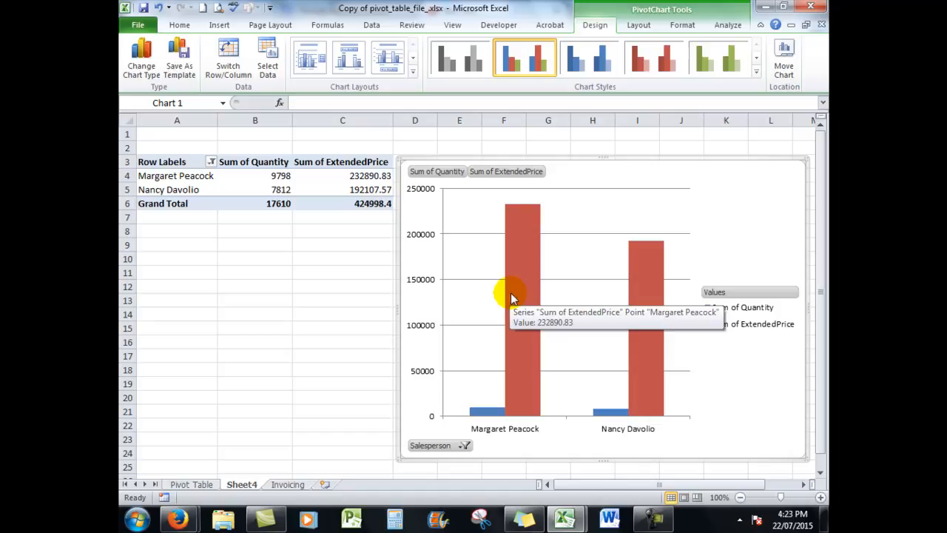
{"action": "mouse_move", "coordinate": [520, 292]}
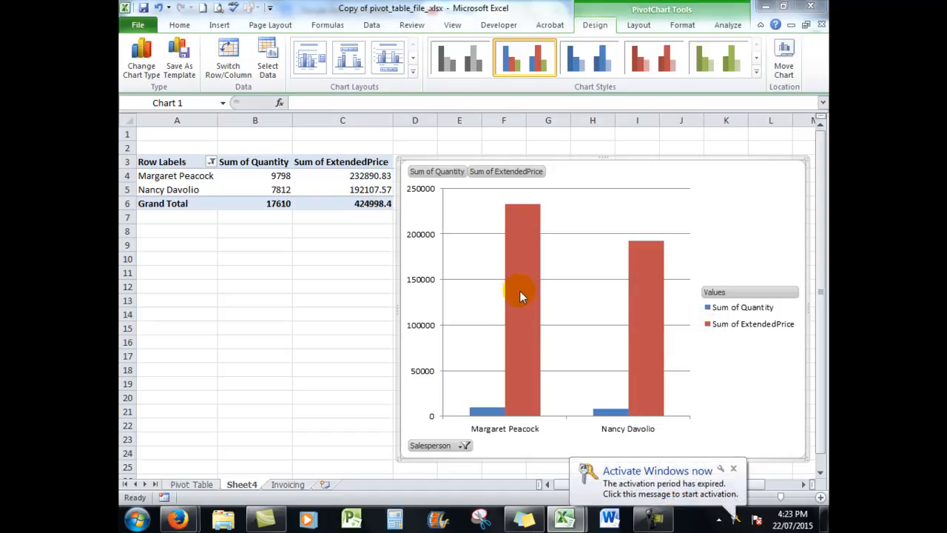
{"action": "mouse_move", "coordinate": [645, 293]}
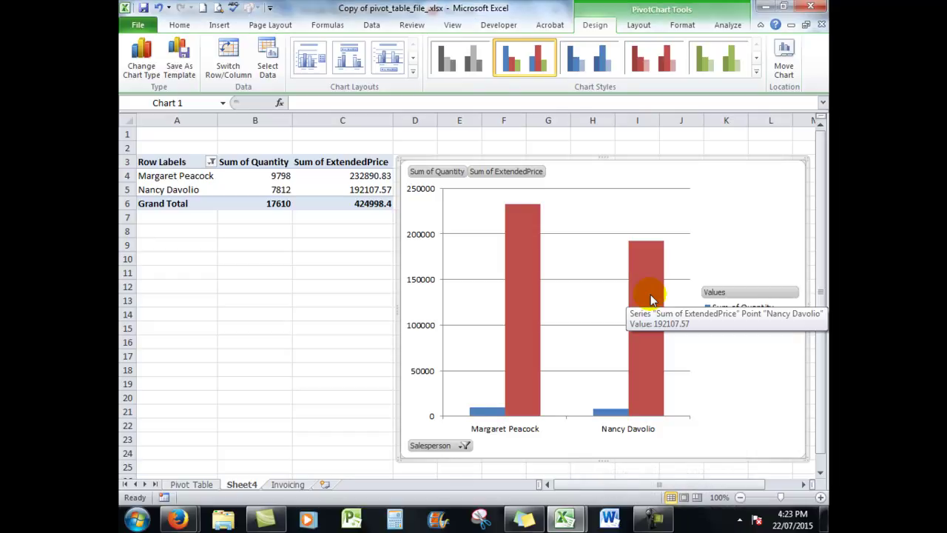
{"action": "mouse_move", "coordinate": [466, 444]}
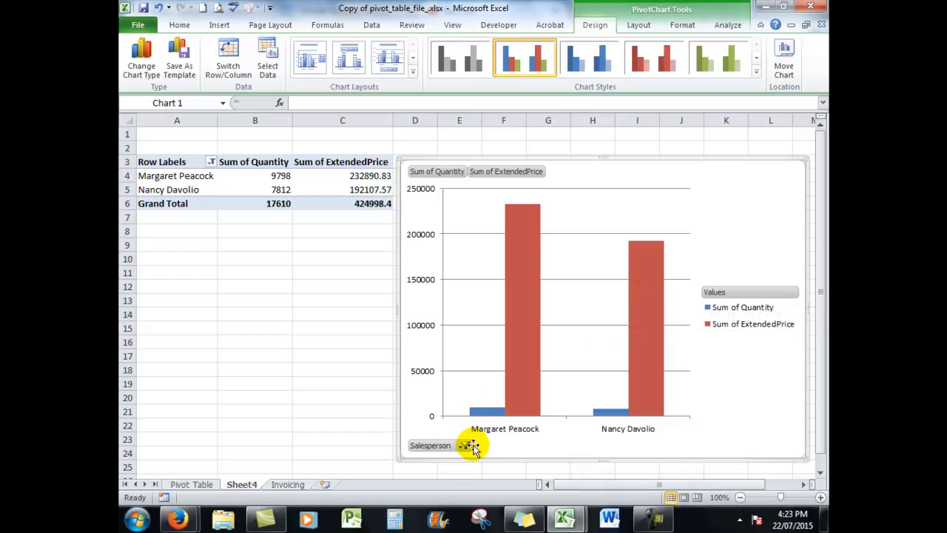
{"action": "left_click", "coordinate": [465, 445]}
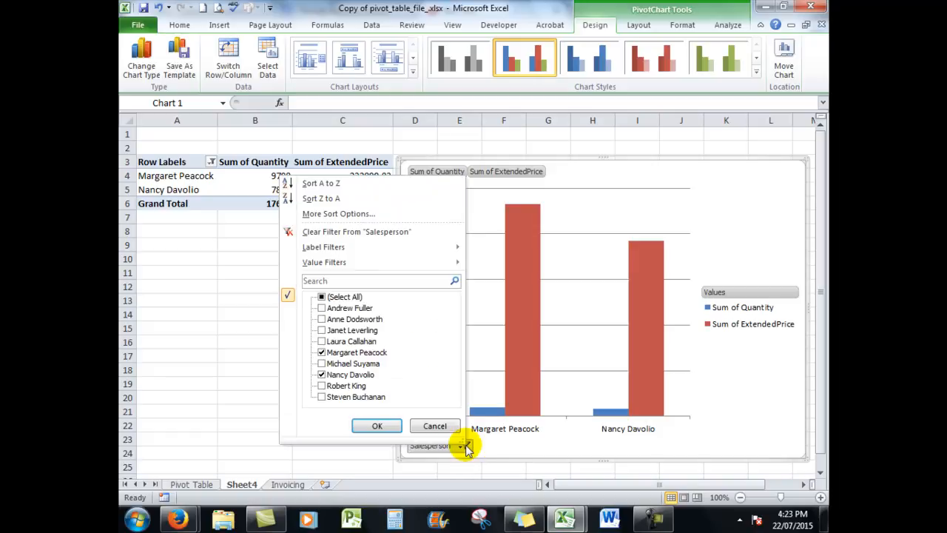
Check Select All in the Salesperson filter to restore all nine salespeople.
{"action": "left_click", "coordinate": [321, 297]}
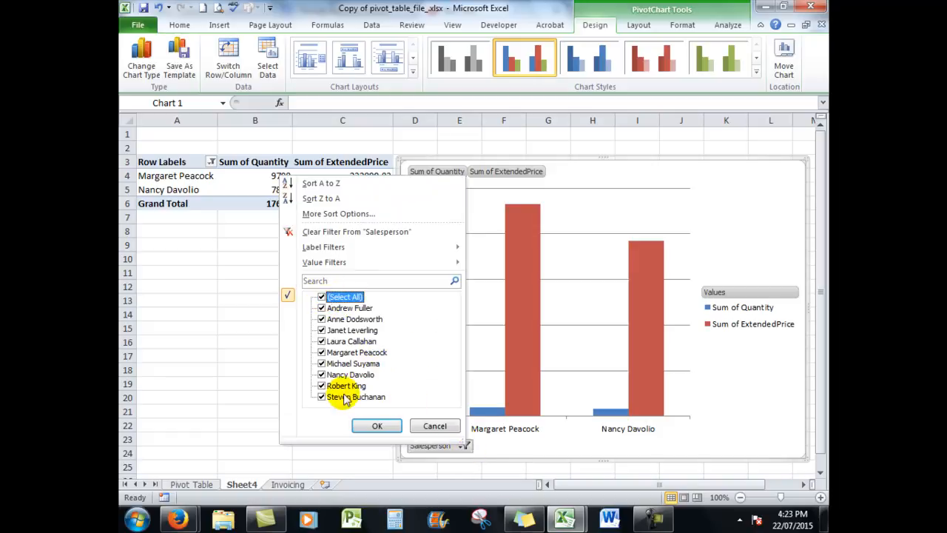
{"action": "left_click", "coordinate": [376, 425]}
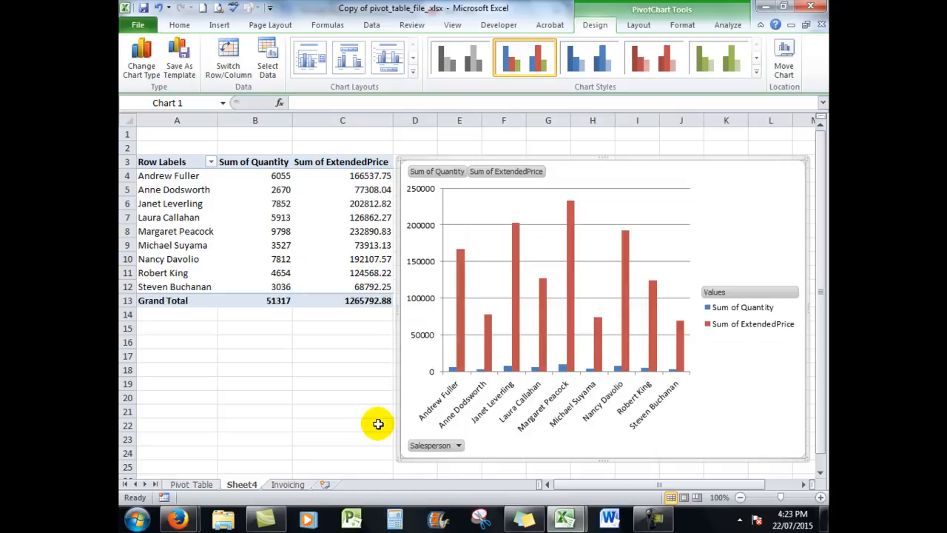
{"action": "mouse_move", "coordinate": [445, 387]}
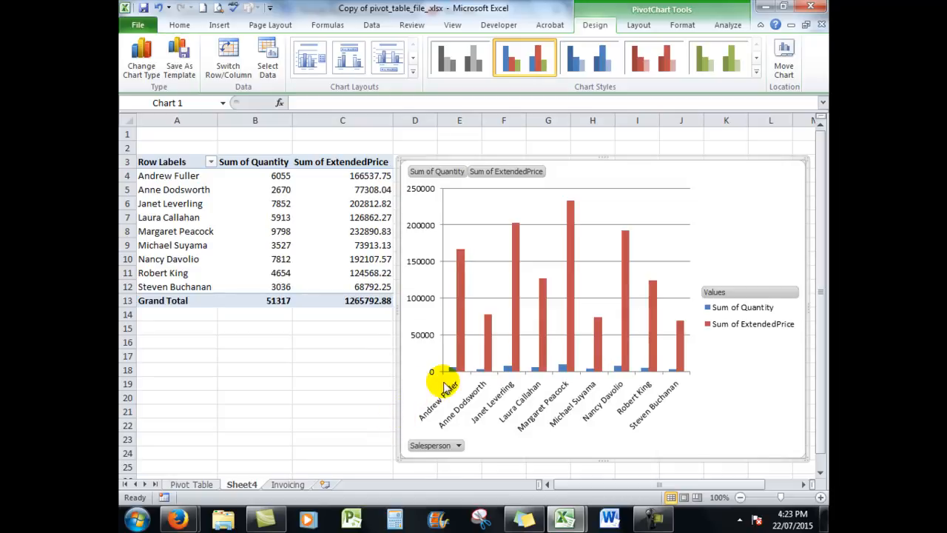
{"action": "mouse_move", "coordinate": [506, 370]}
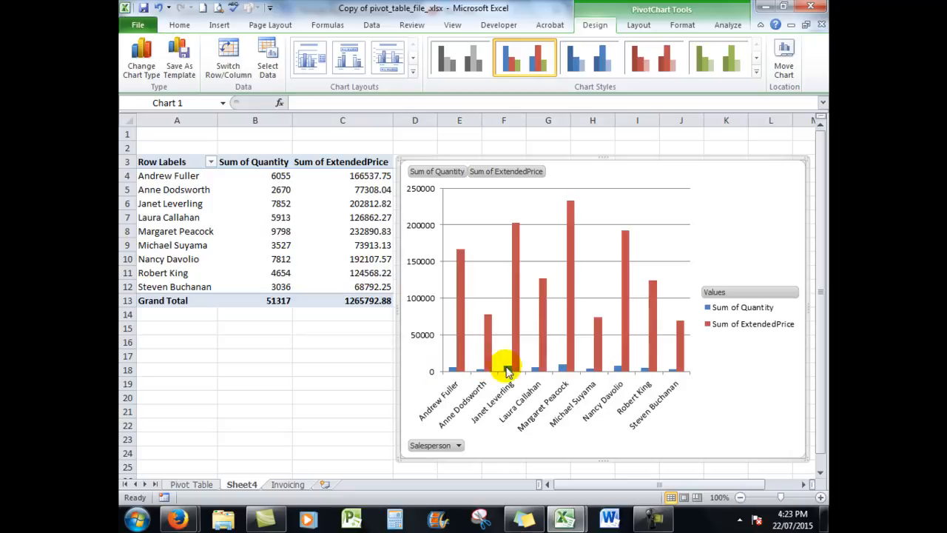
{"action": "mouse_move", "coordinate": [427, 364]}
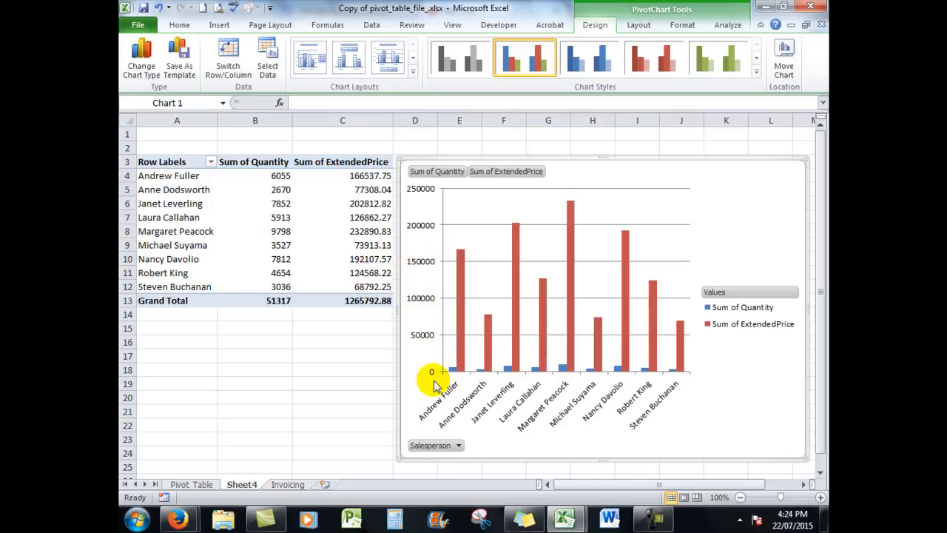
{"action": "mouse_move", "coordinate": [453, 369]}
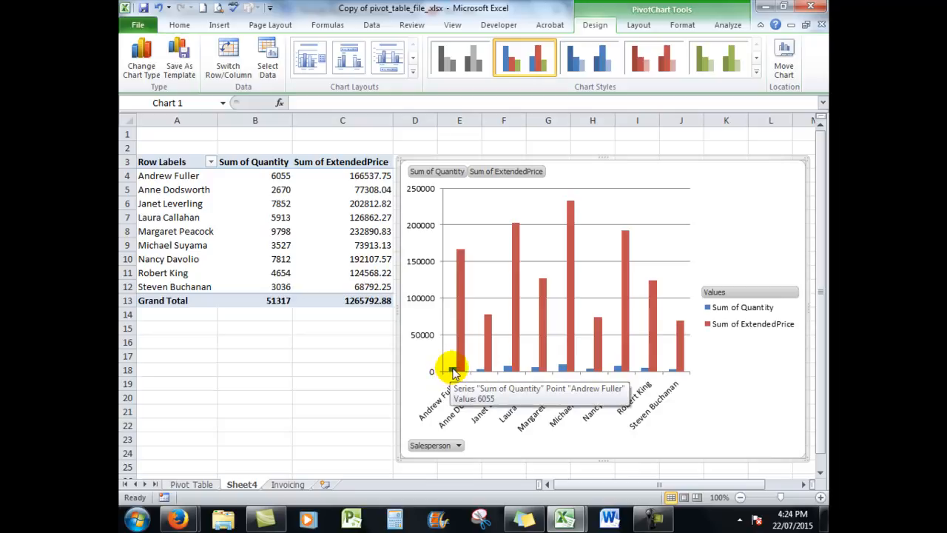
{"action": "mouse_move", "coordinate": [696, 204]}
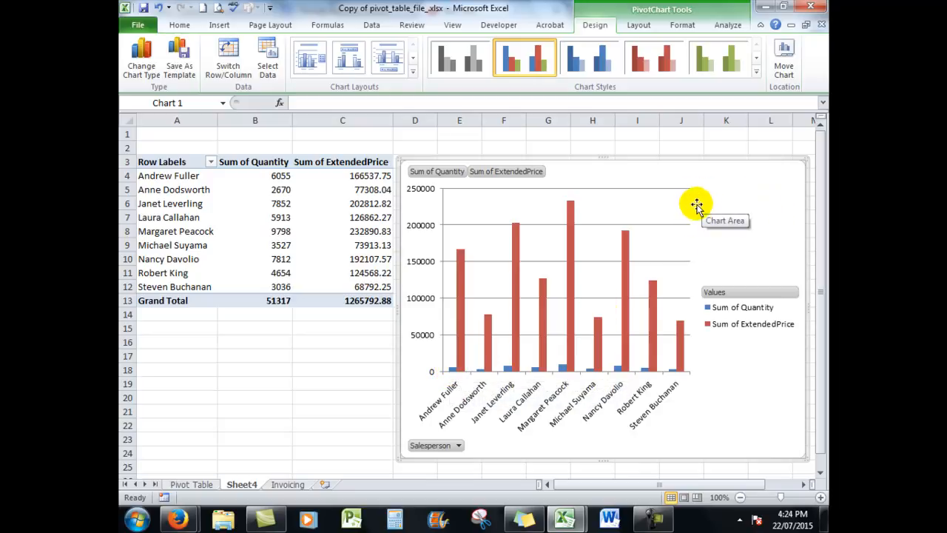
{"action": "mouse_move", "coordinate": [695, 369]}
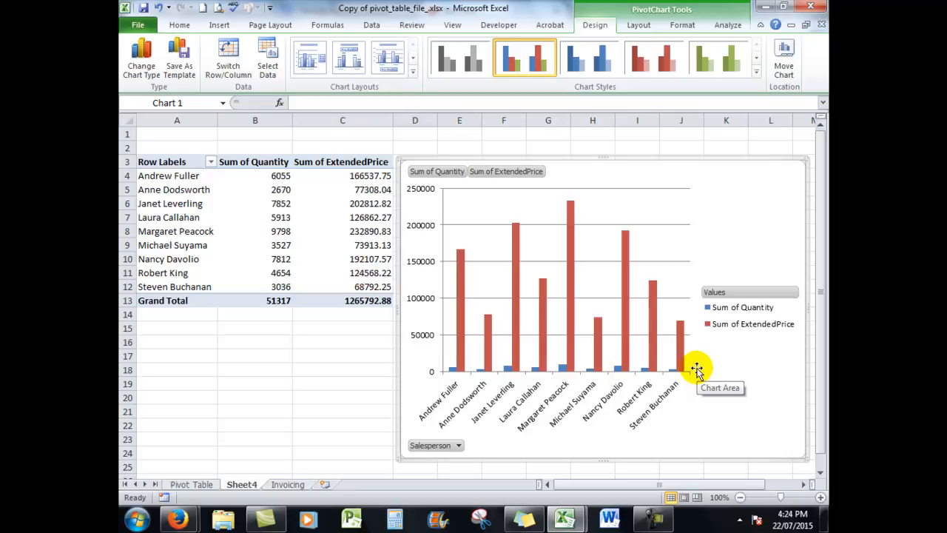
{"action": "mouse_move", "coordinate": [451, 374]}
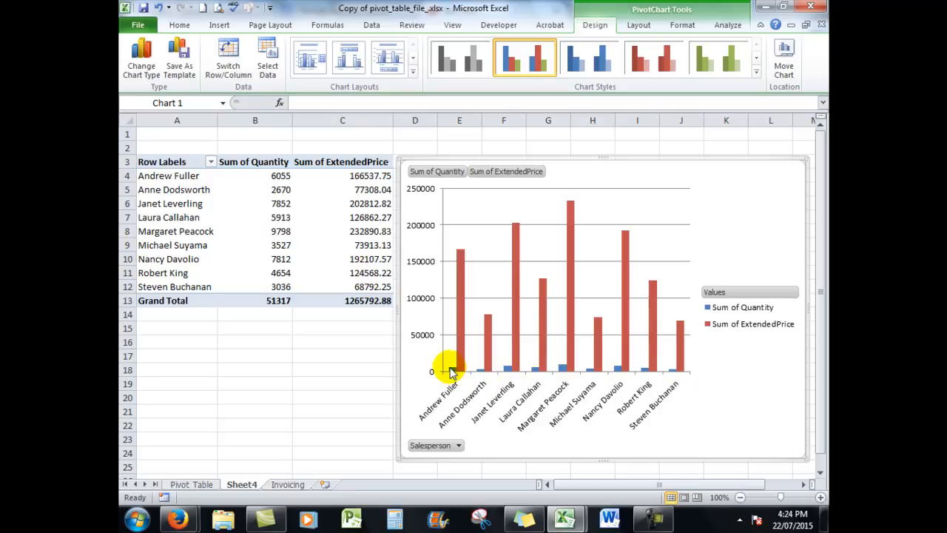
Format the Sum of Quantity series to plot on the secondary axis.
{"action": "left_click", "coordinate": [451, 370]}
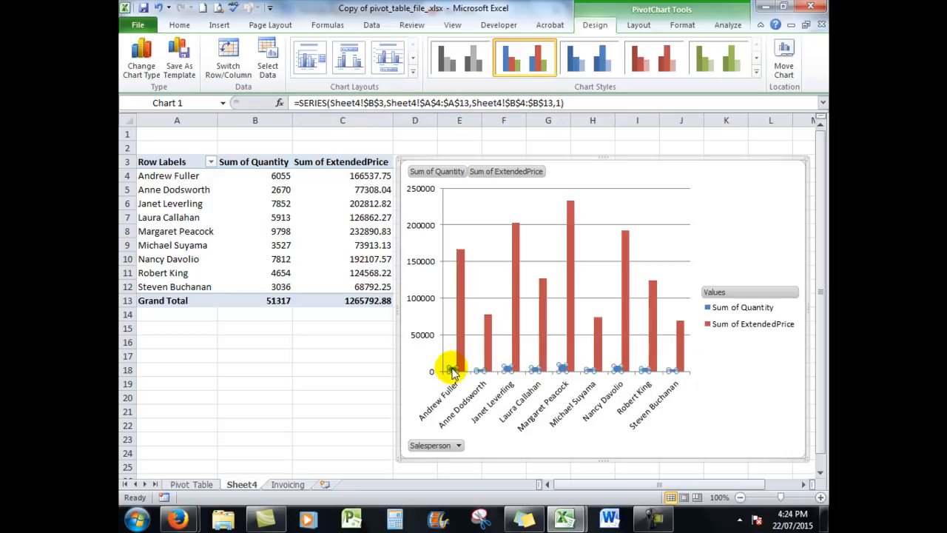
{"action": "right_click", "coordinate": [451, 369]}
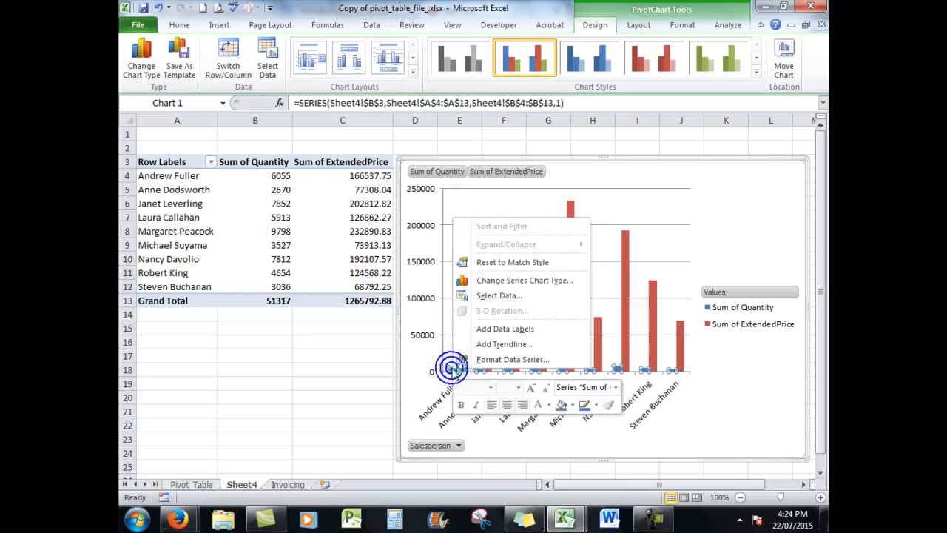
{"action": "mouse_move", "coordinate": [488, 359]}
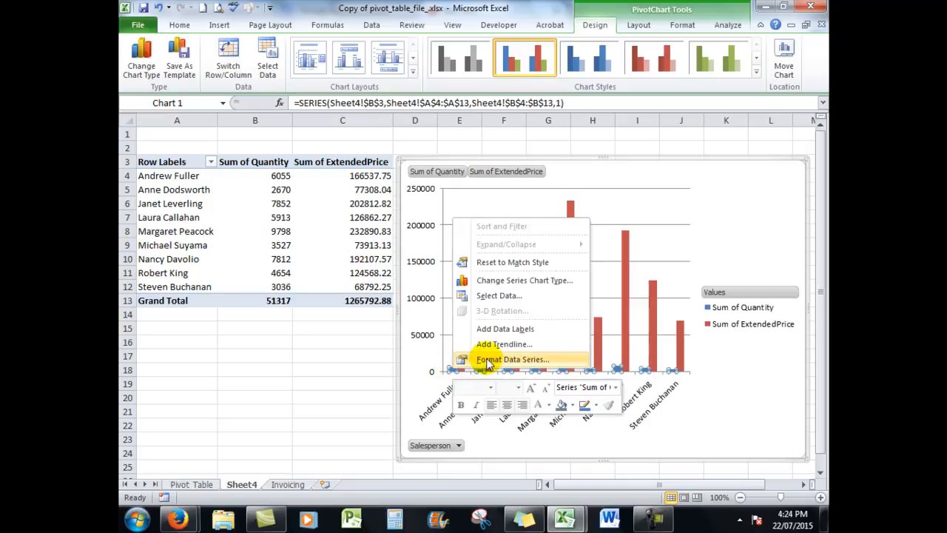
{"action": "left_click", "coordinate": [512, 358]}
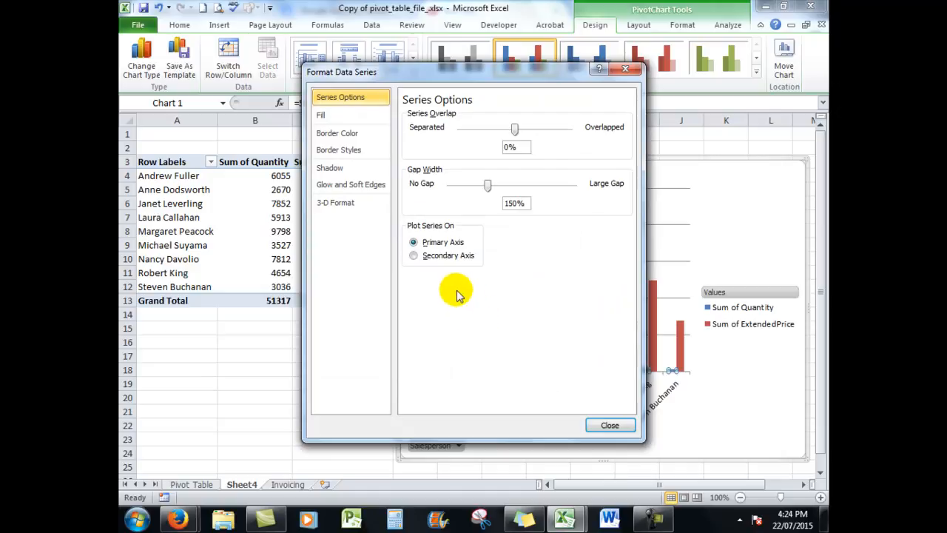
{"action": "left_click", "coordinate": [413, 255]}
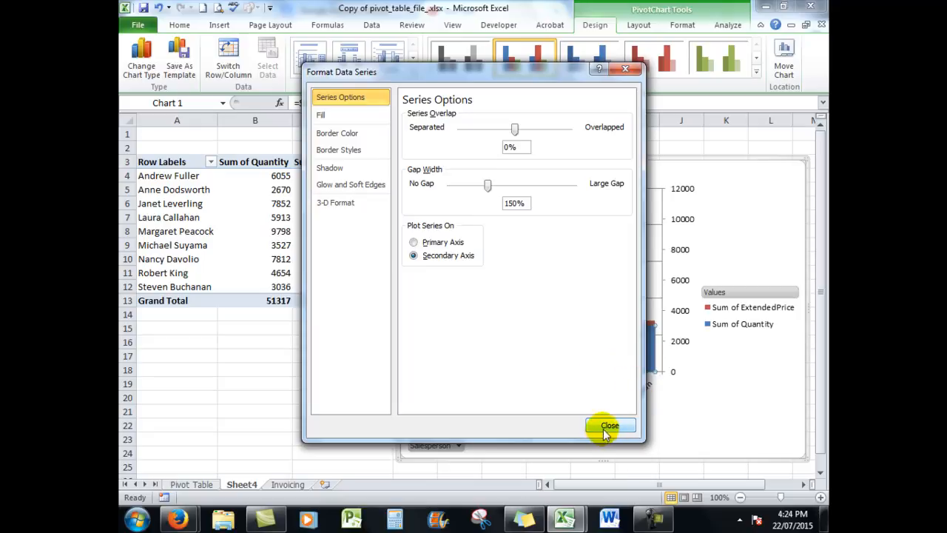
{"action": "left_click", "coordinate": [609, 425]}
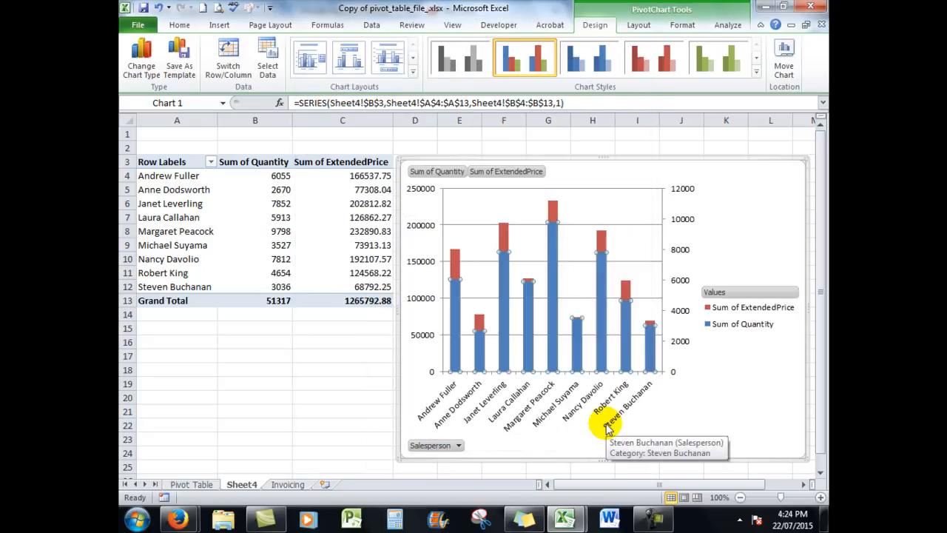
{"action": "mouse_move", "coordinate": [596, 281]}
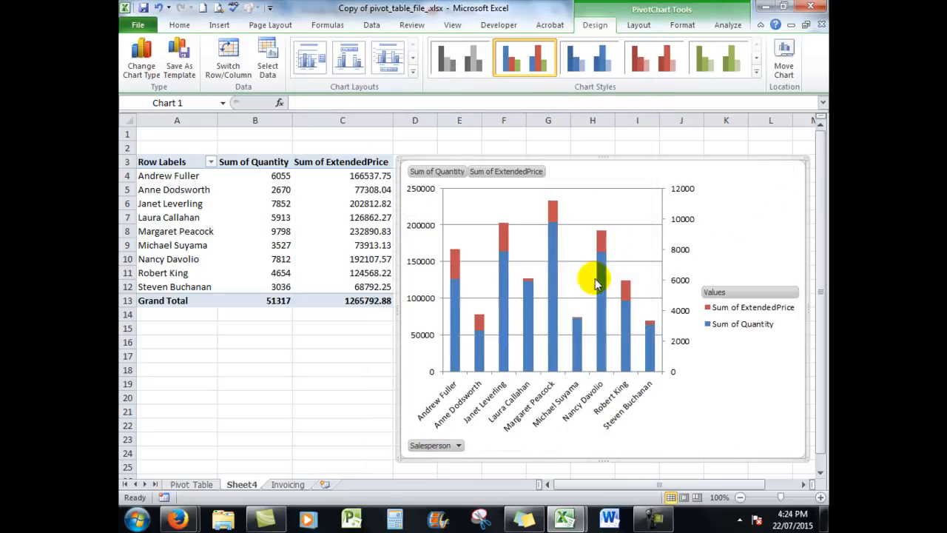
{"action": "mouse_move", "coordinate": [598, 357]}
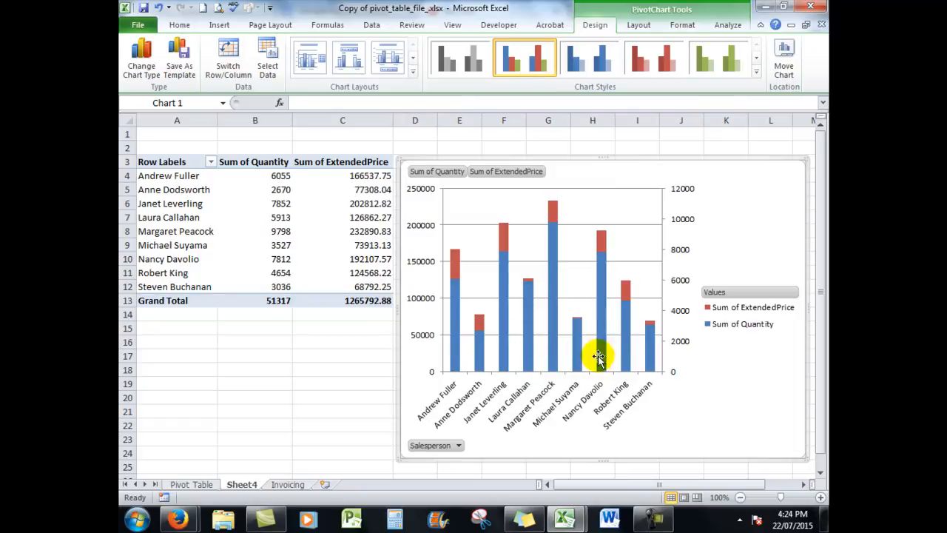
{"action": "mouse_move", "coordinate": [420, 361]}
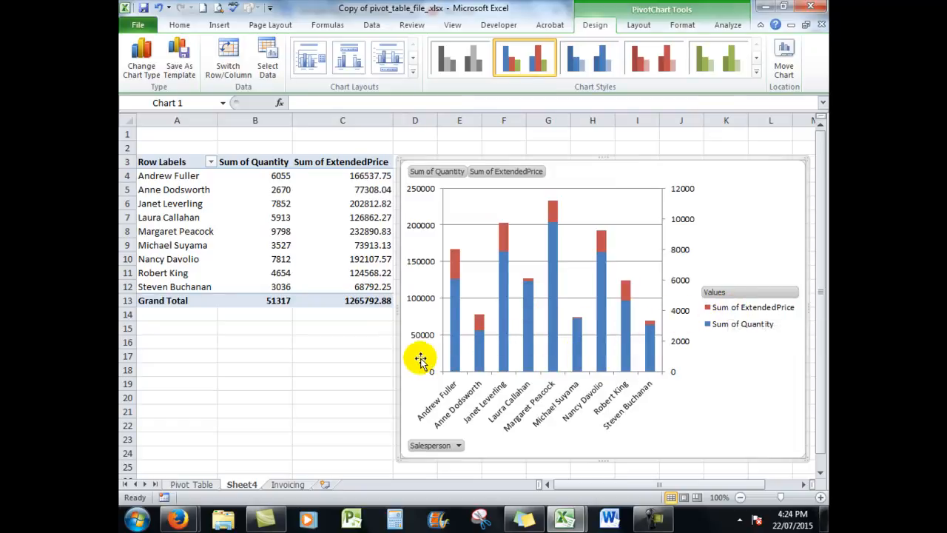
{"action": "mouse_move", "coordinate": [442, 230]}
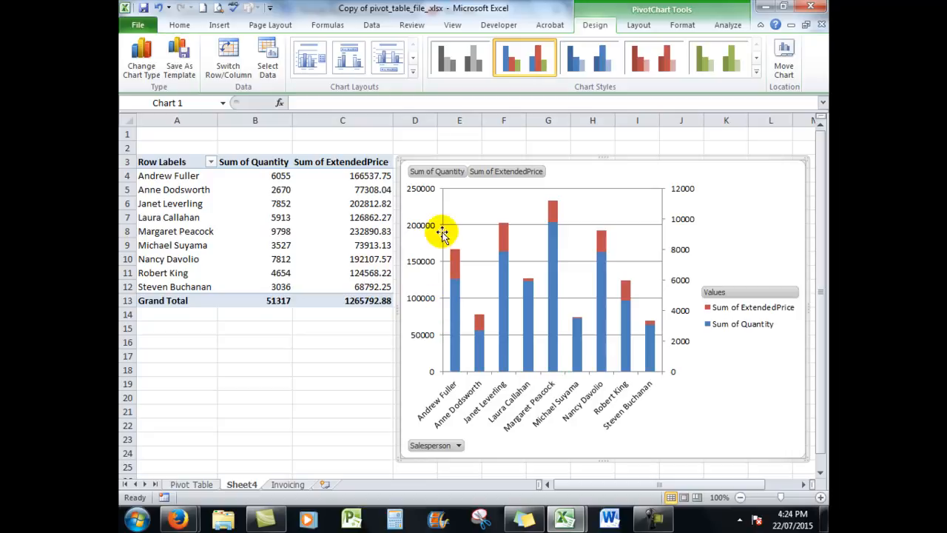
{"action": "mouse_move", "coordinate": [560, 359]}
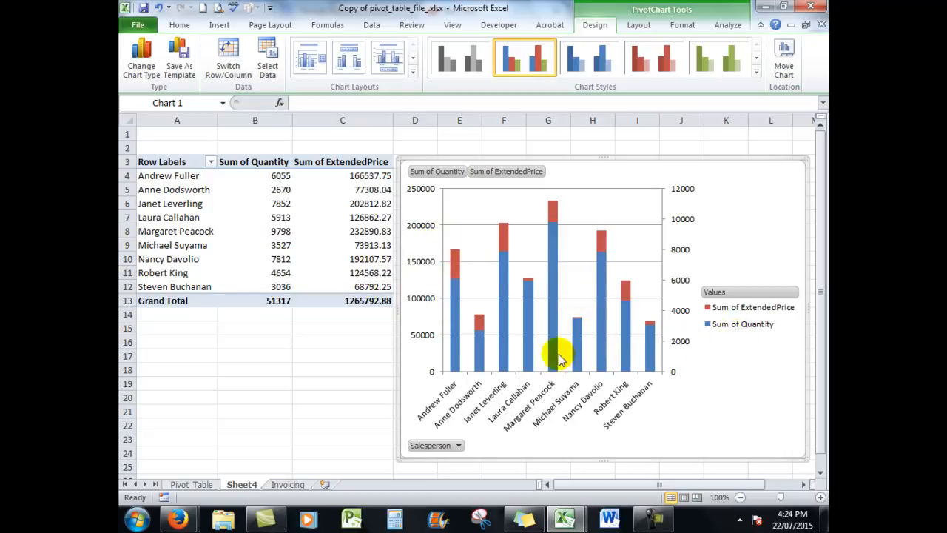
{"action": "mouse_move", "coordinate": [620, 322]}
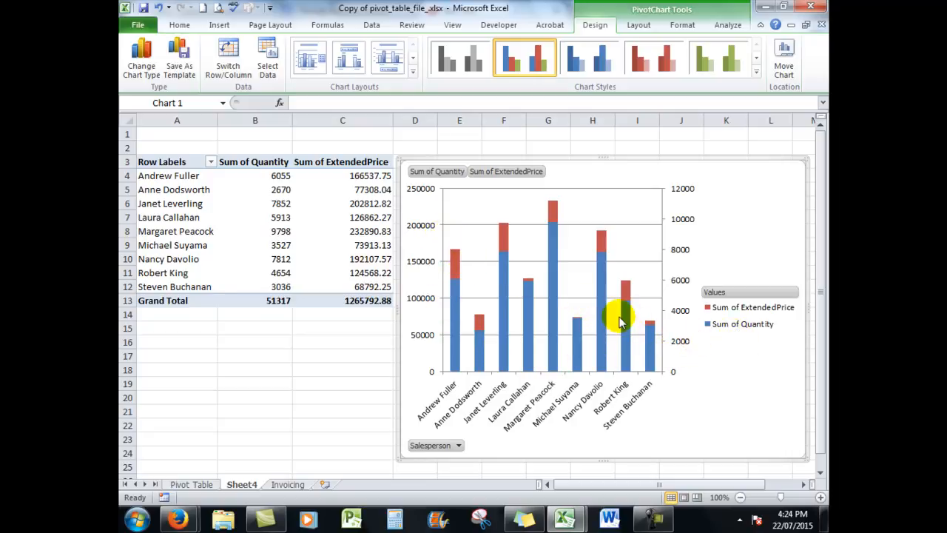
{"action": "mouse_move", "coordinate": [707, 390]}
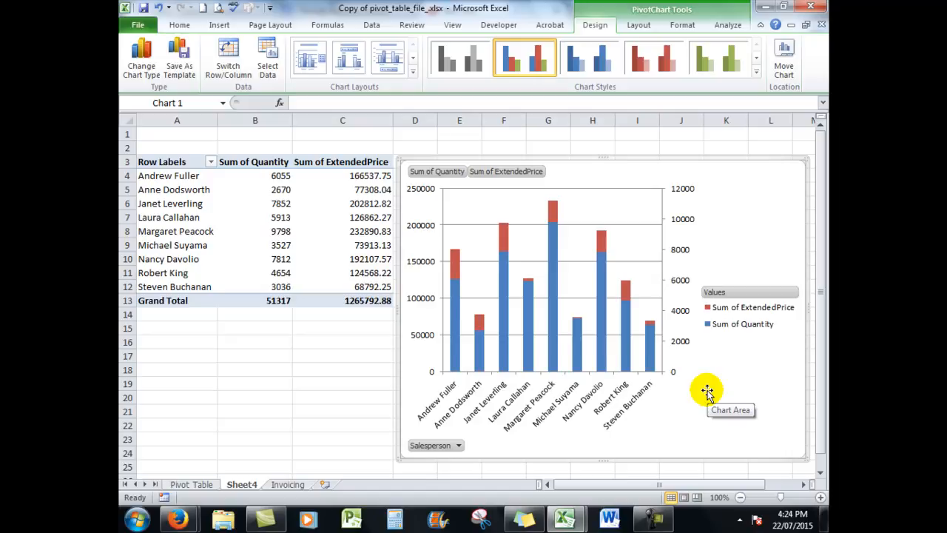
{"action": "mouse_move", "coordinate": [636, 326]}
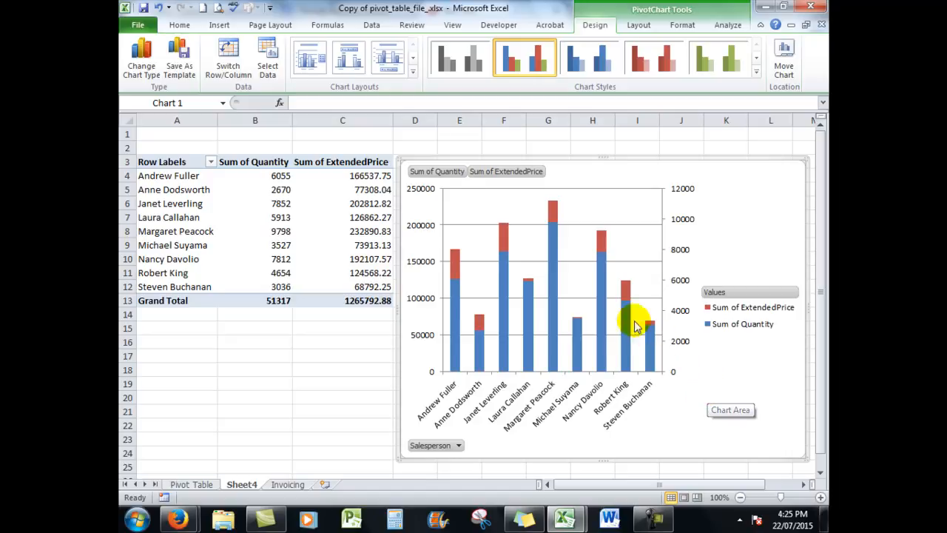
{"action": "left_click", "coordinate": [219, 25]}
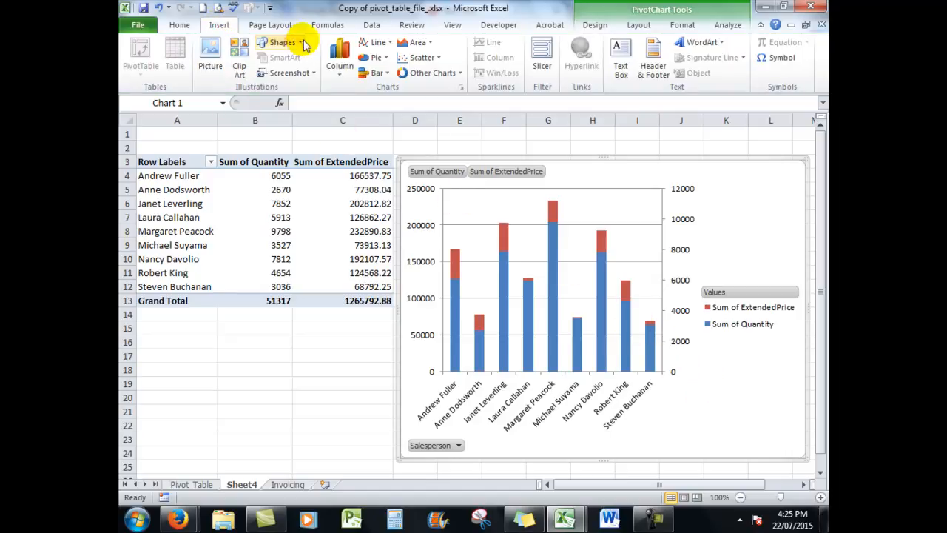
{"action": "mouse_move", "coordinate": [340, 55]}
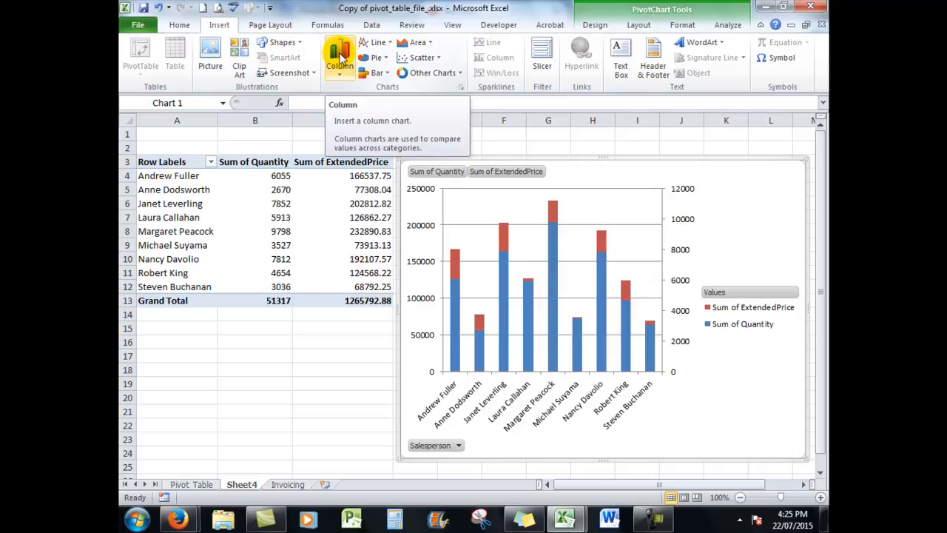
{"action": "mouse_move", "coordinate": [608, 206]}
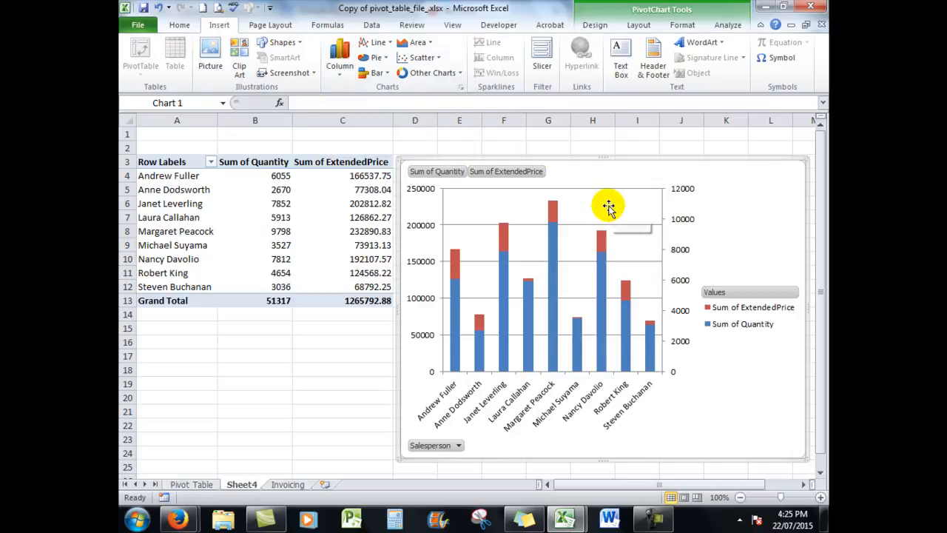
{"action": "mouse_move", "coordinate": [608, 205]}
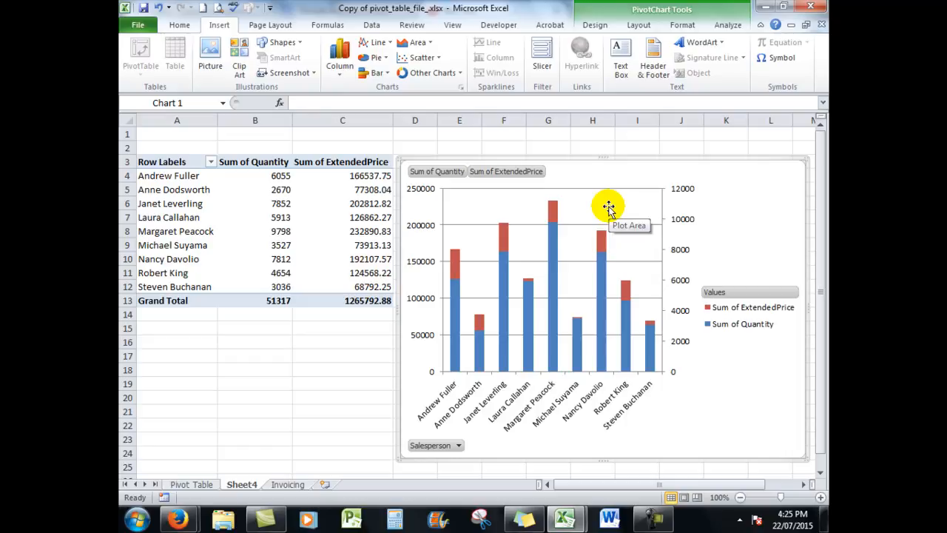
{"action": "left_click", "coordinate": [607, 207]}
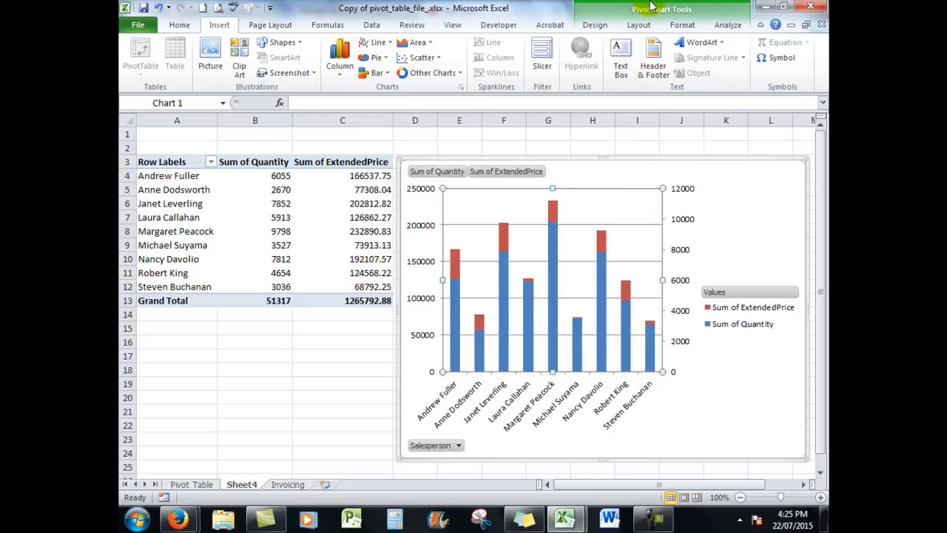
{"action": "mouse_move", "coordinate": [672, 18]}
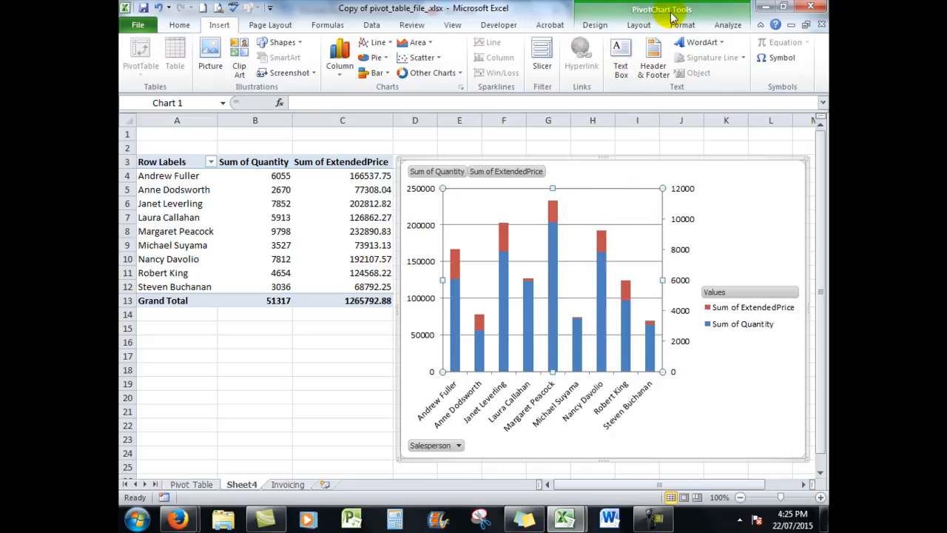
{"action": "left_click", "coordinate": [596, 25]}
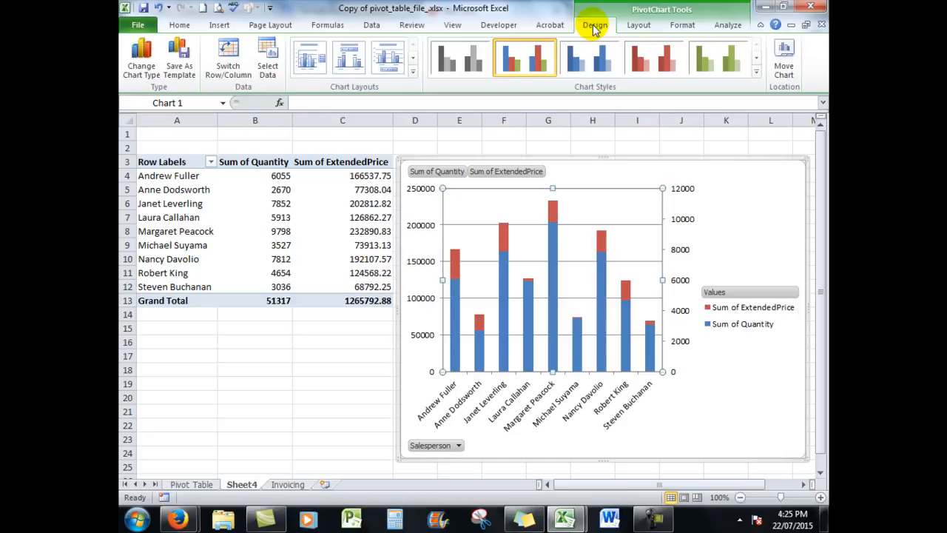
Apply the green style from the PivotChart Chart Styles gallery.
{"action": "left_click", "coordinate": [700, 58]}
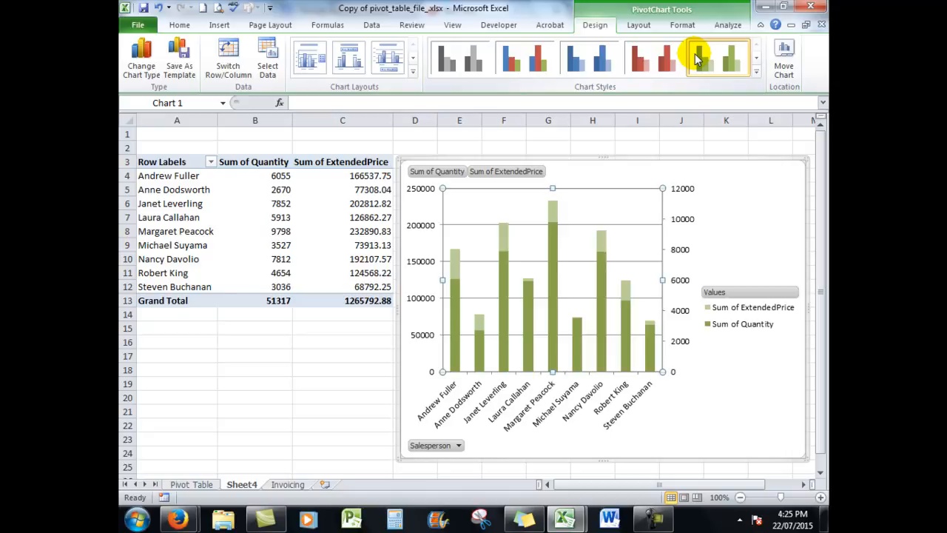
{"action": "left_click", "coordinate": [718, 58]}
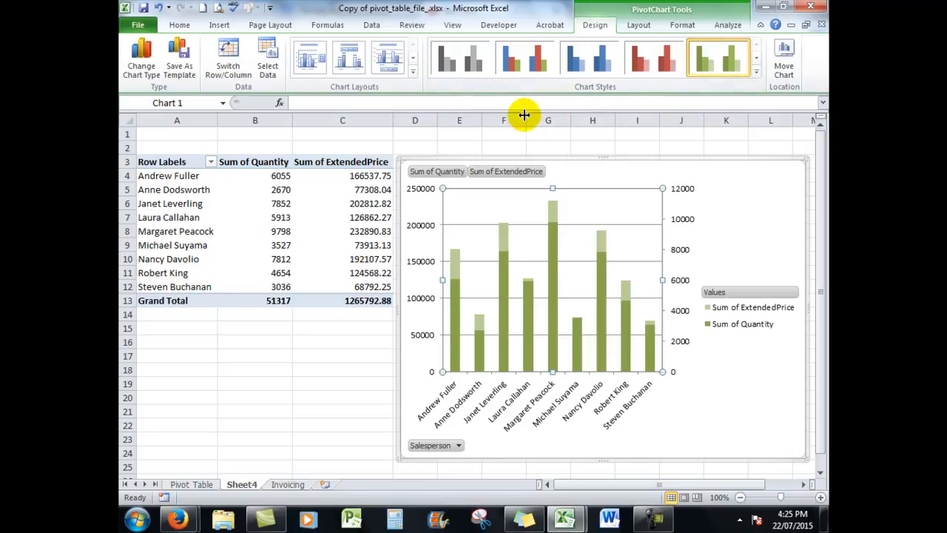
{"action": "mouse_move", "coordinate": [507, 106]}
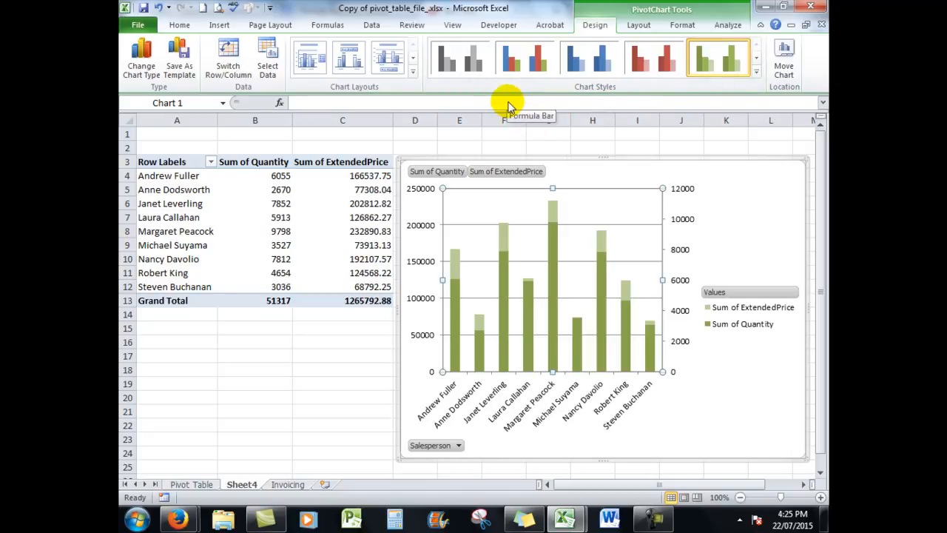